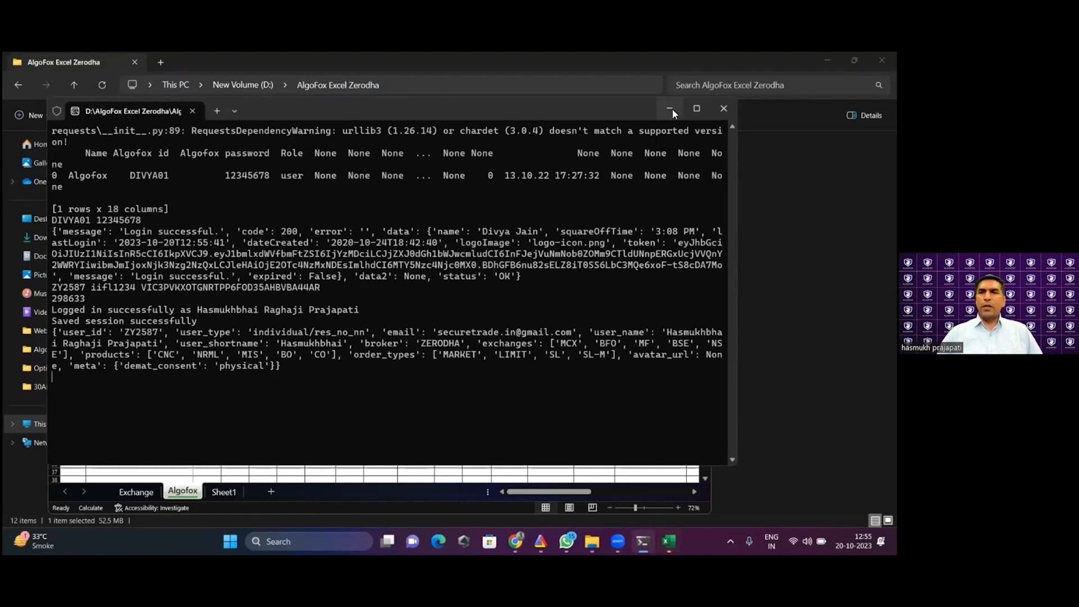
Minimise the Command Prompt login window and maximise the Algofox Excel workbook
{"action": "left_click", "coordinate": [668, 109]}
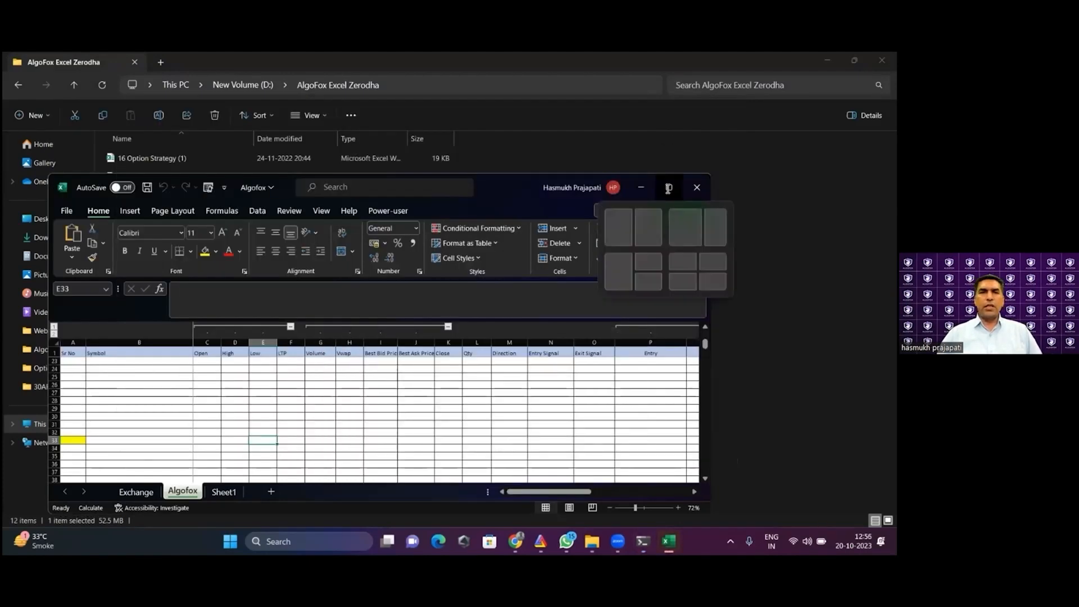
{"action": "left_click", "coordinate": [667, 188]}
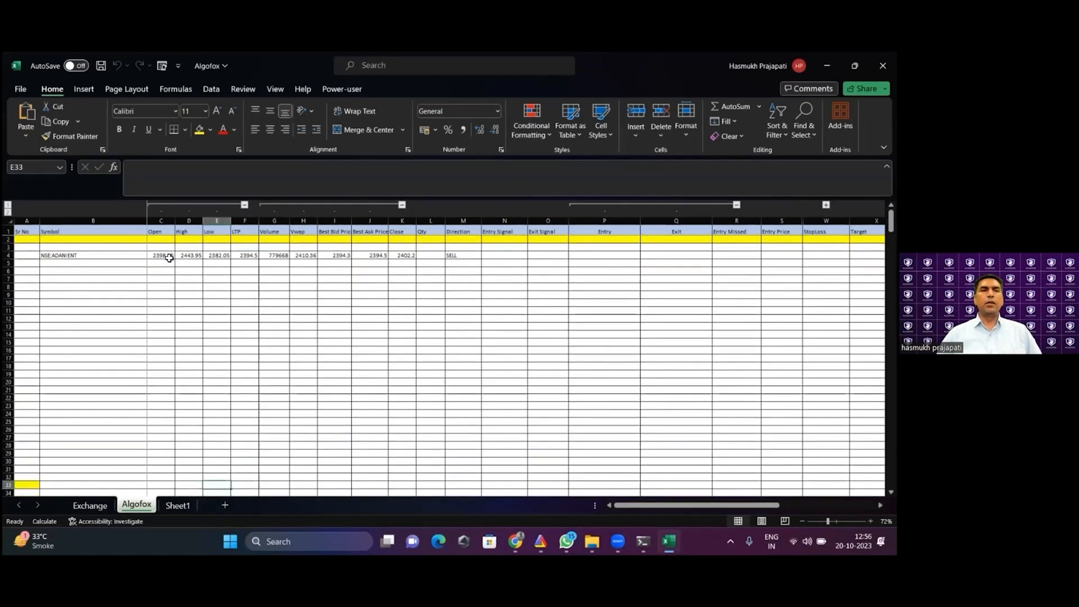
Enter NSE:SBIN as the symbol in B6 so its live quotes stream into row 6
{"action": "left_click", "coordinate": [93, 263]}
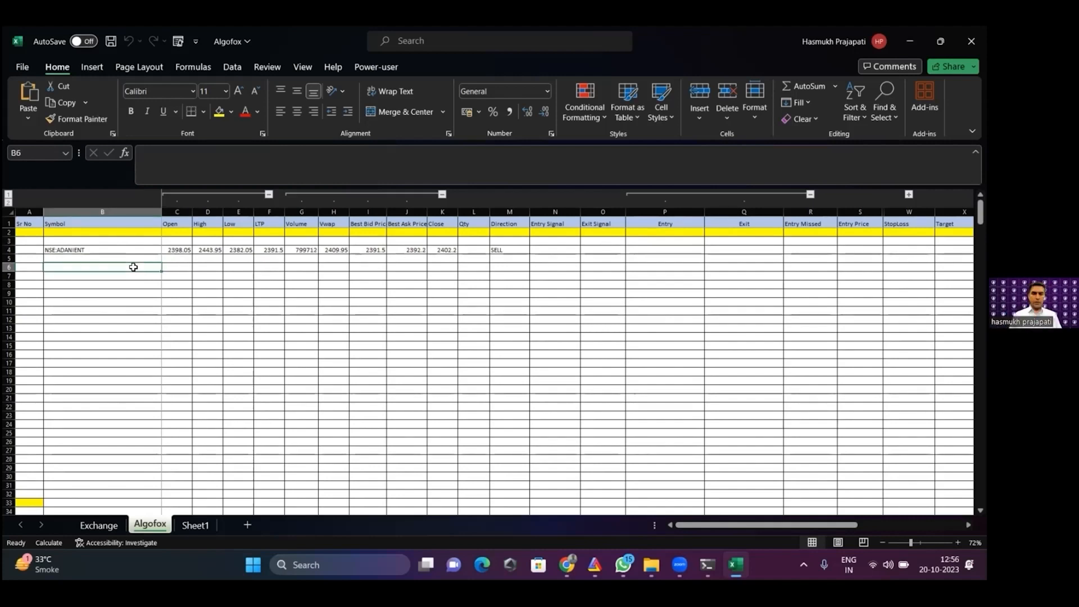
{"action": "type", "text": "NSE:SB"}
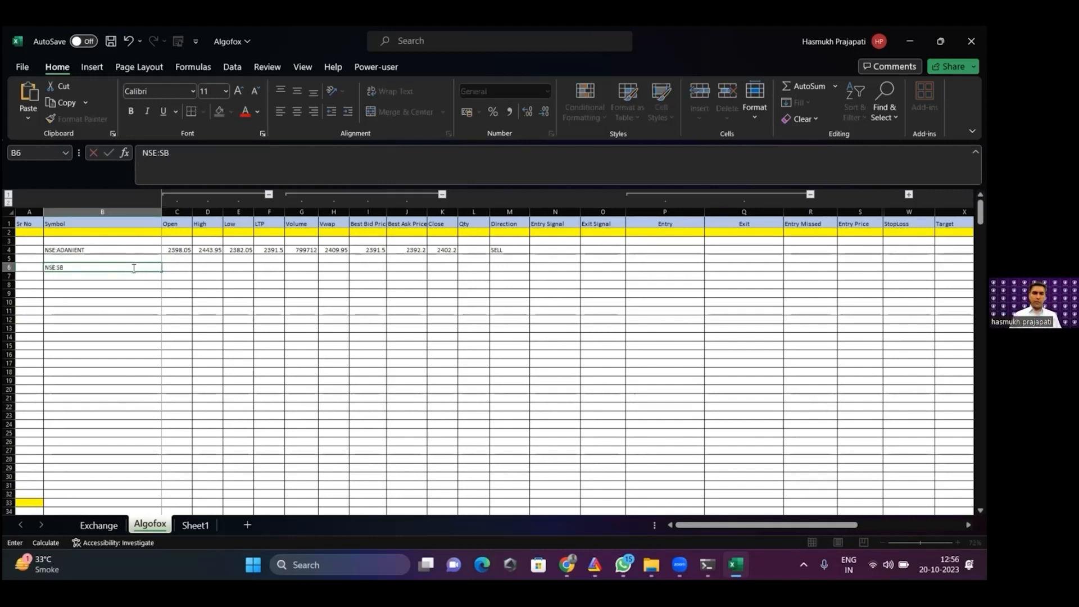
{"action": "type", "text": "IN"}
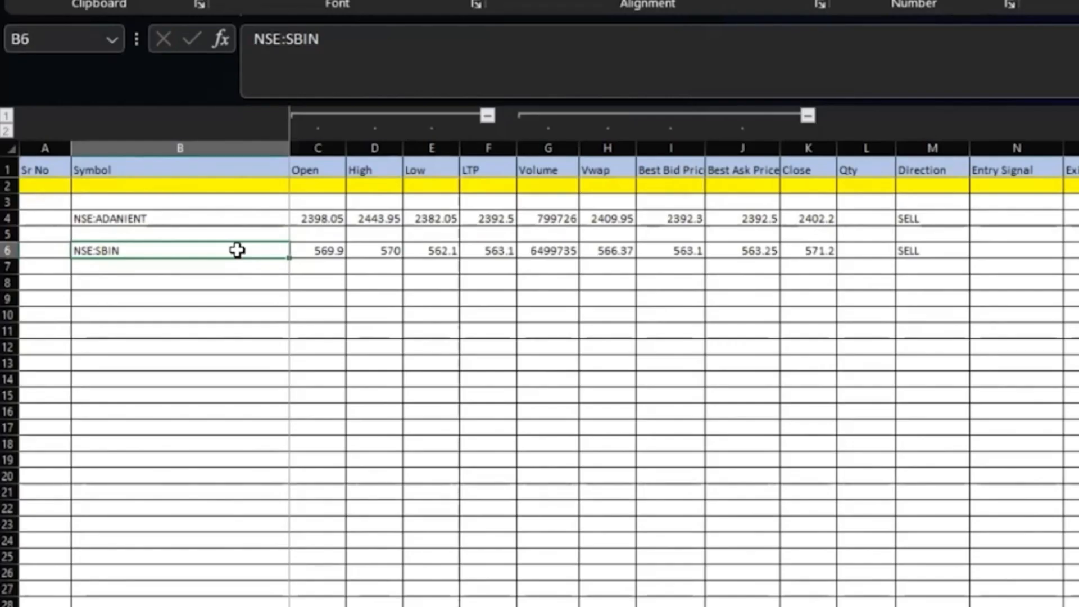
Check SBIN's High, Best Ask, Close and Qty cells across row 6
{"action": "left_click", "coordinate": [374, 249]}
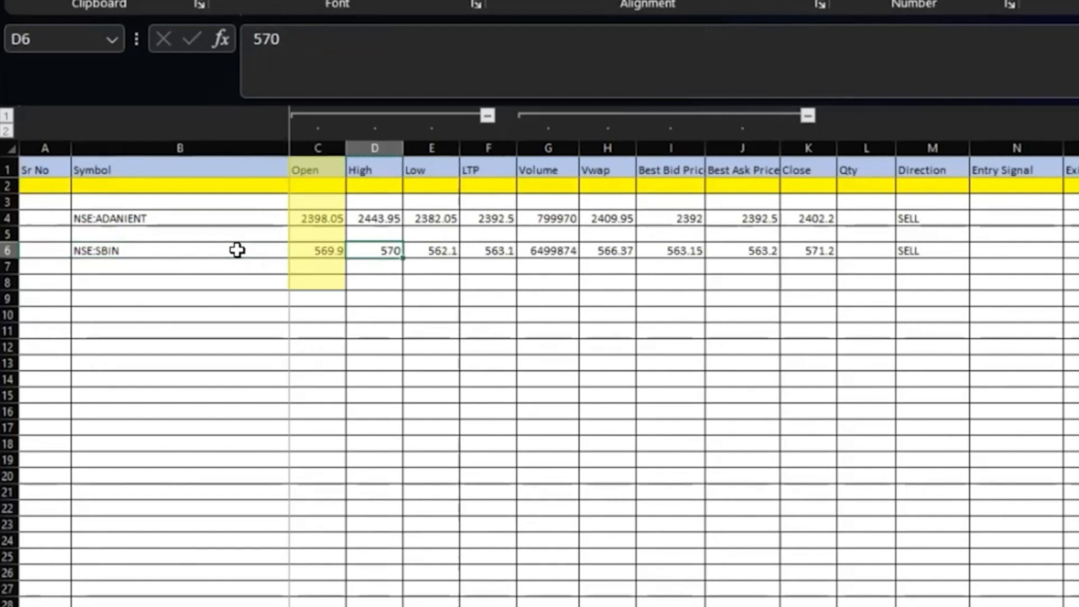
{"action": "left_click", "coordinate": [606, 250]}
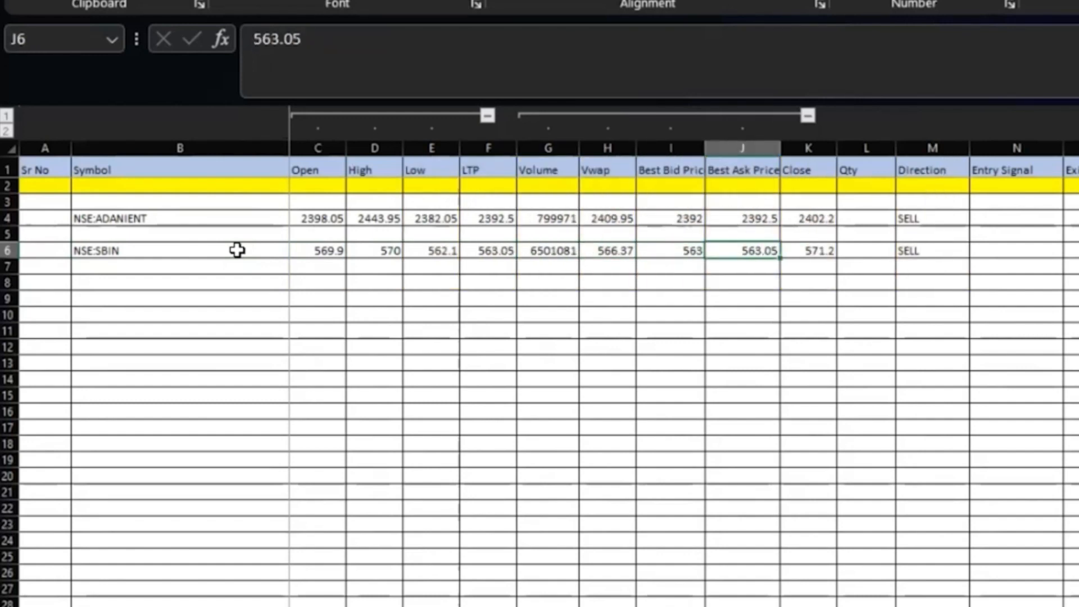
{"action": "left_click", "coordinate": [807, 250]}
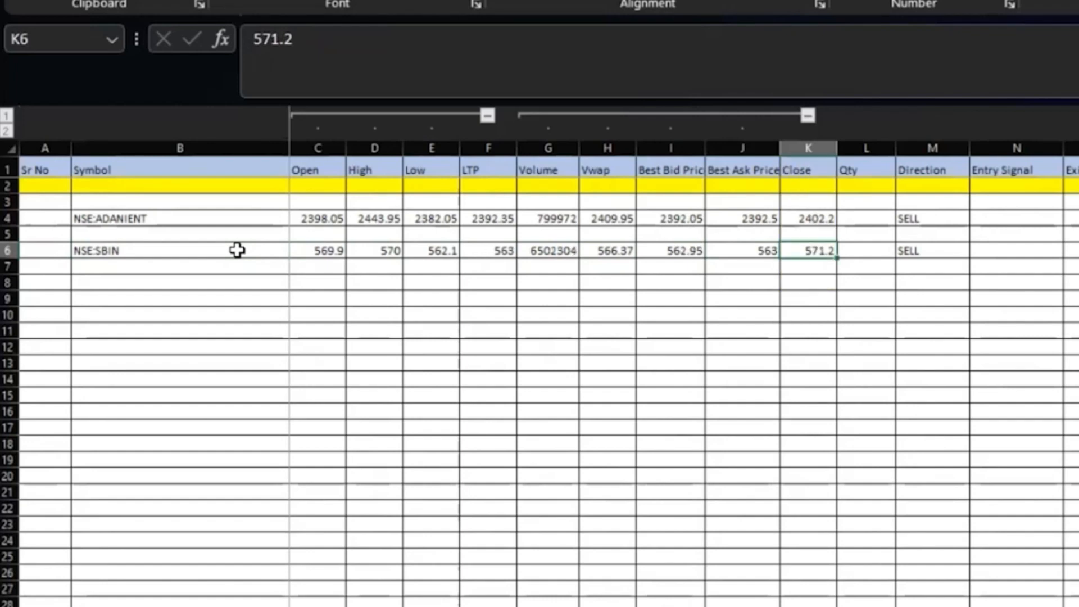
{"action": "left_click", "coordinate": [865, 249]}
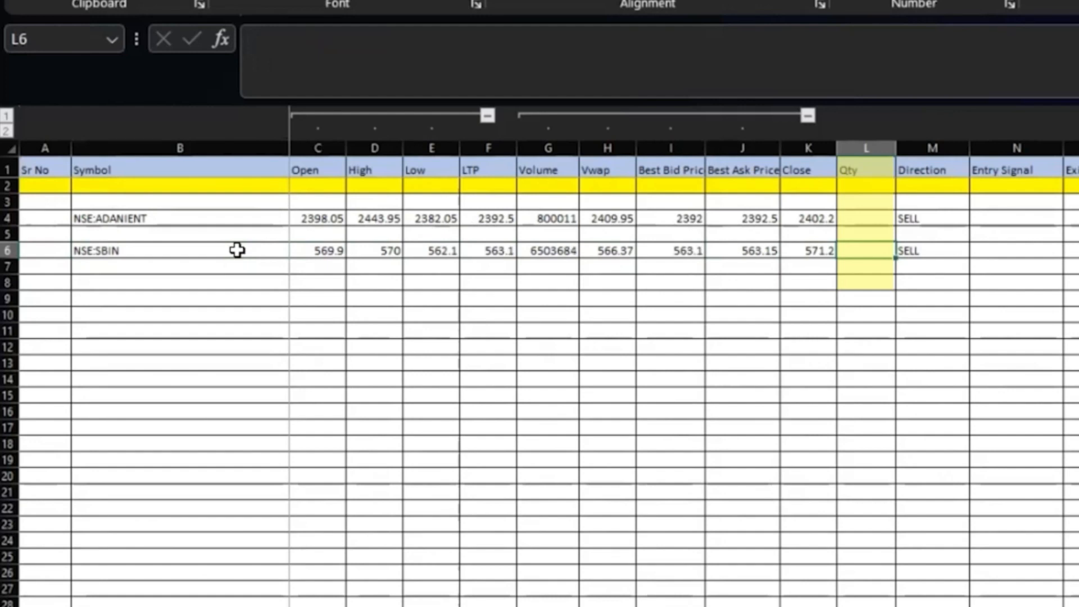
Enter =25000/C6 in SBIN's Qty cell, dividing 25,000 by the Open price to show 44
{"action": "type", "text": "100"}
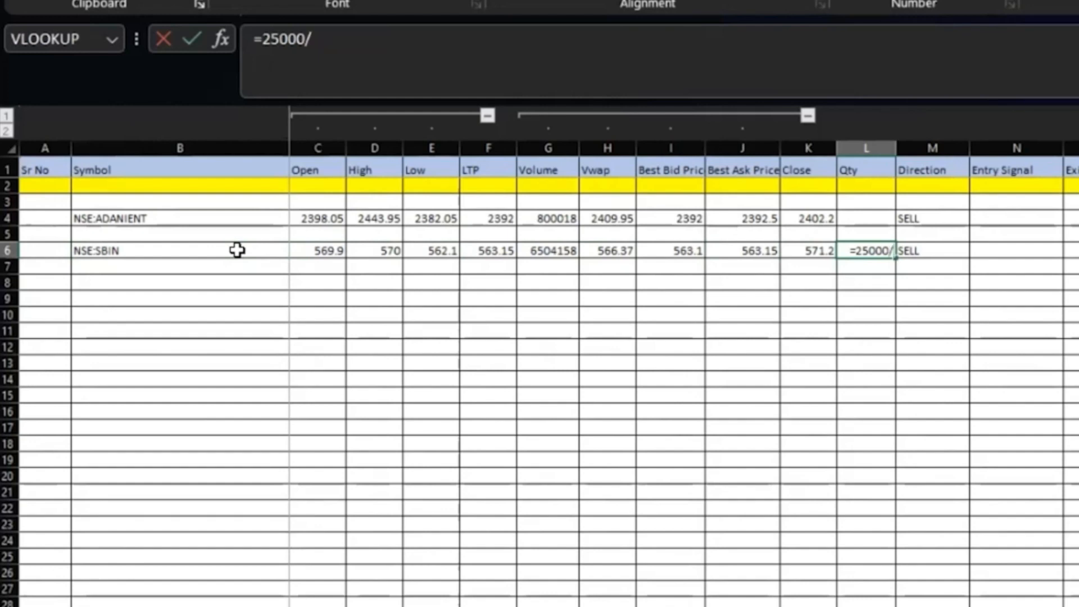
{"action": "left_click", "coordinate": [488, 249]}
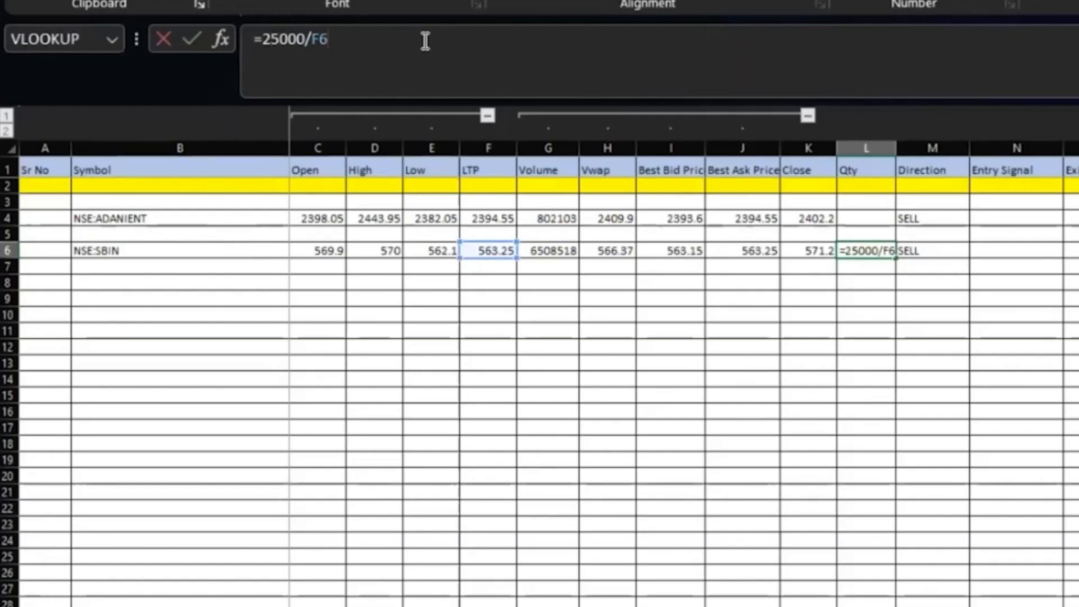
{"action": "key", "text": "backspace"}
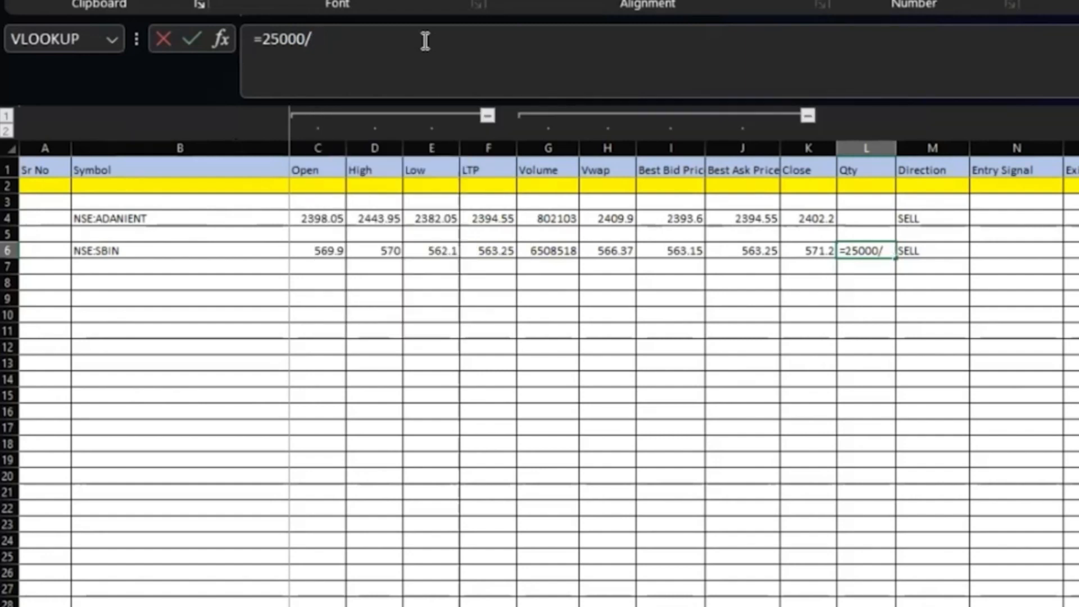
{"action": "mouse_move", "coordinate": [467, 145]}
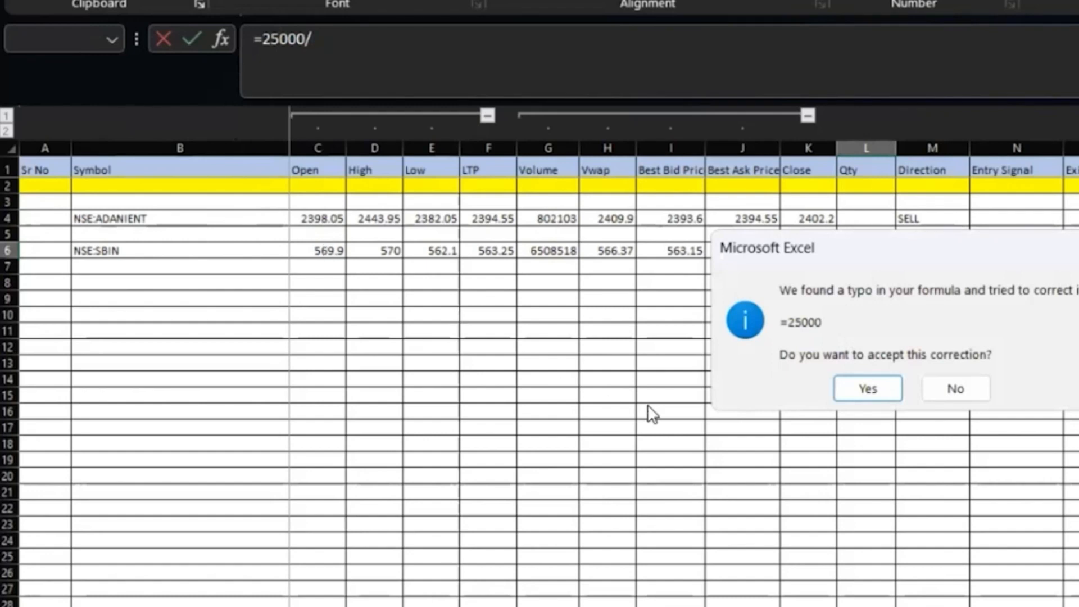
{"action": "left_click", "coordinate": [867, 388]}
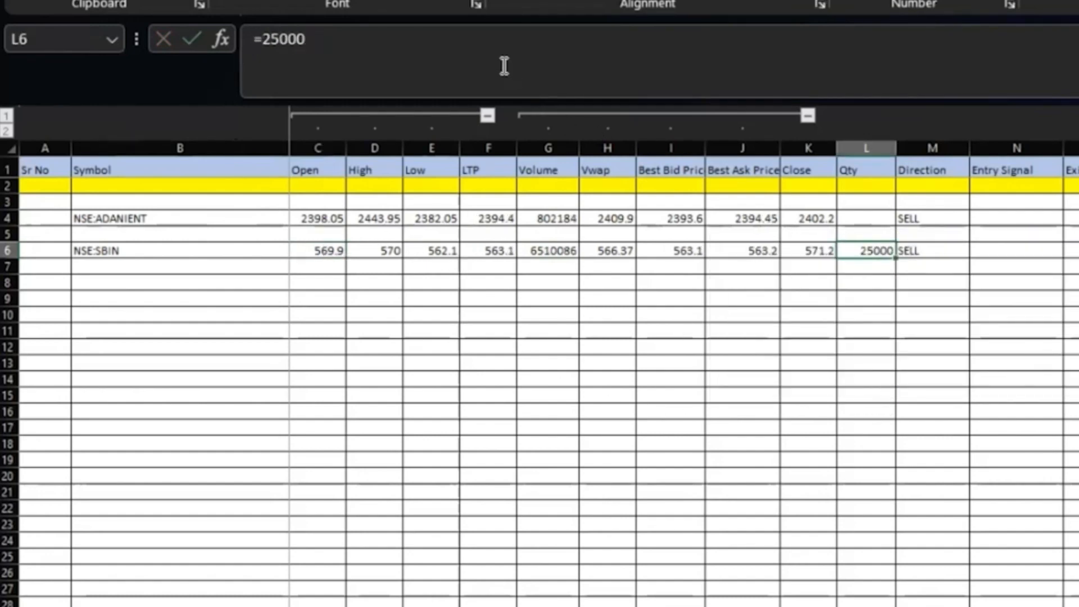
{"action": "type", "text": "/"}
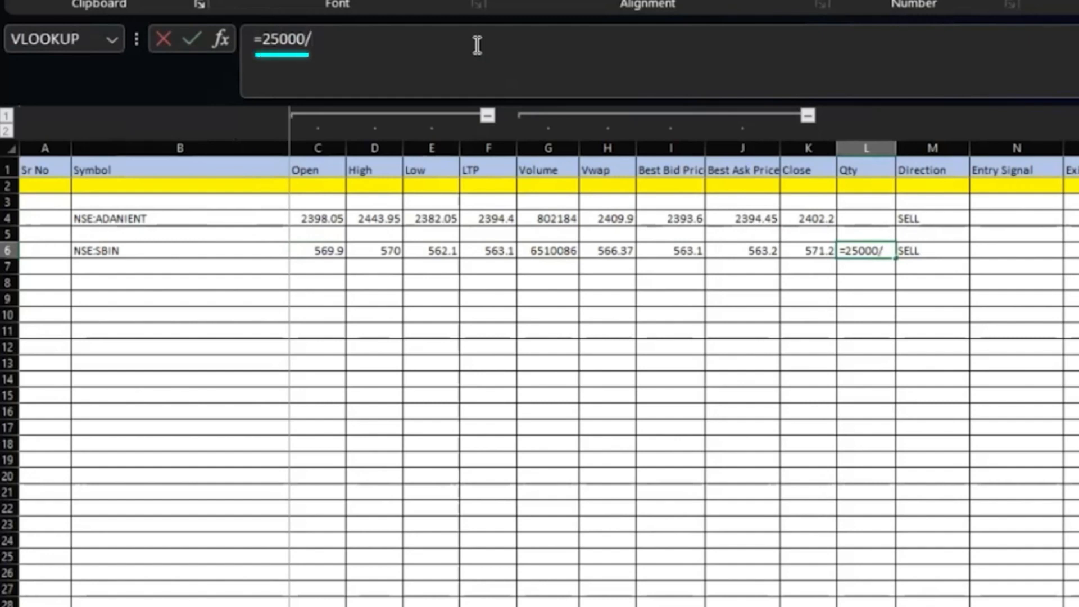
{"action": "left_click", "coordinate": [317, 249]}
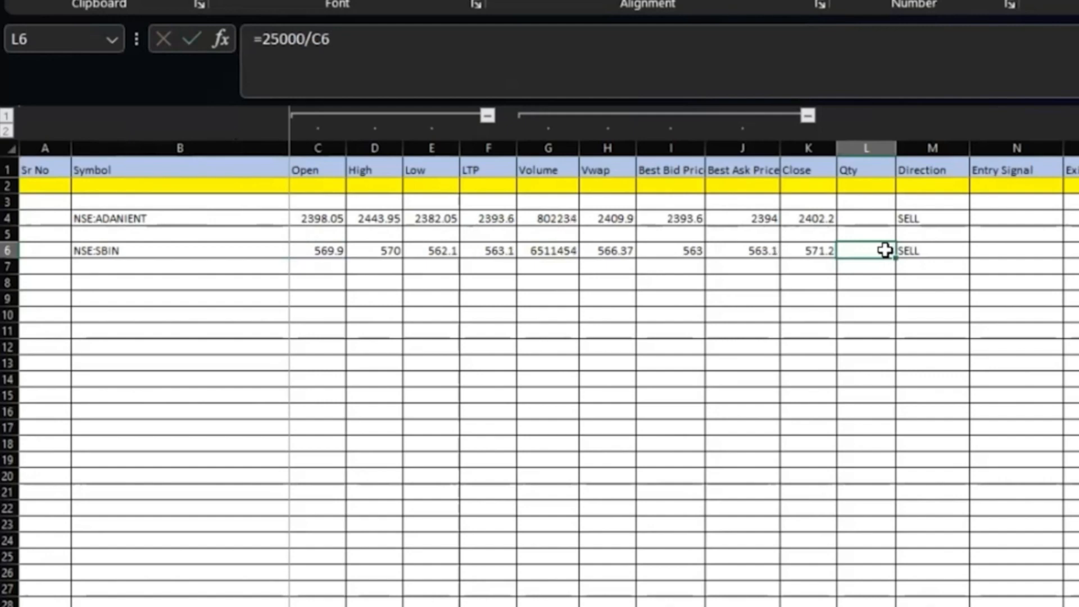
{"action": "left_click", "coordinate": [865, 249]}
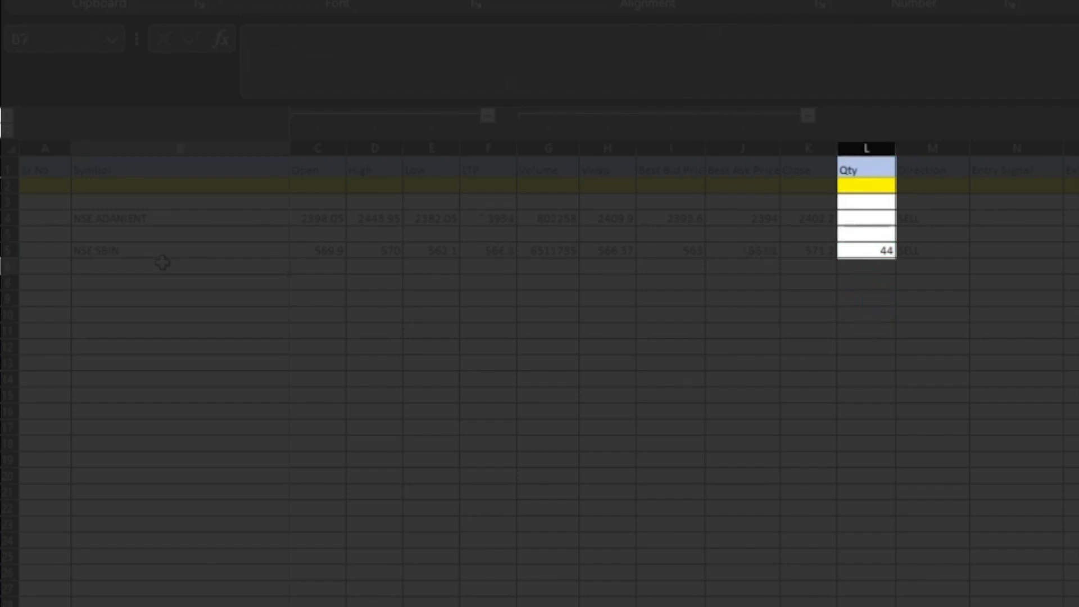
{"action": "type", "text": "NSE:ITC"}
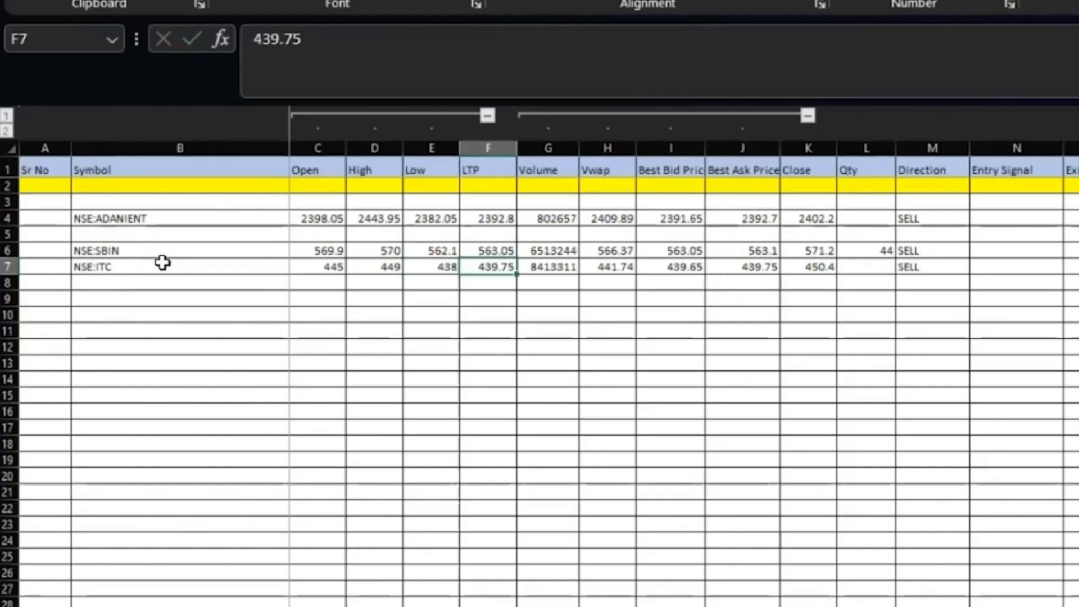
{"action": "left_click", "coordinate": [867, 268]}
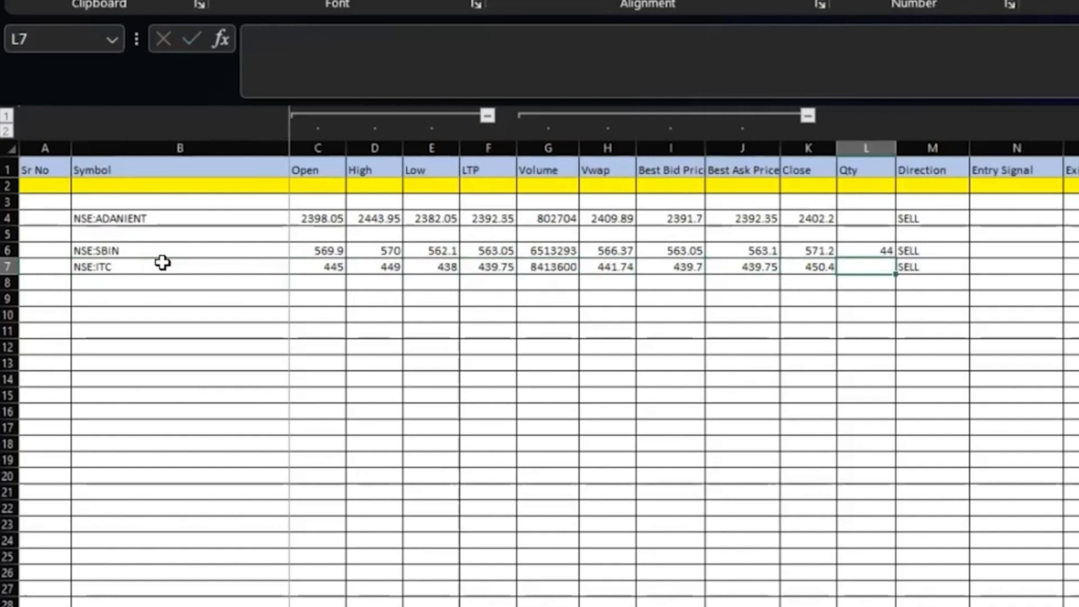
{"action": "type", "text": "=25000/C7"}
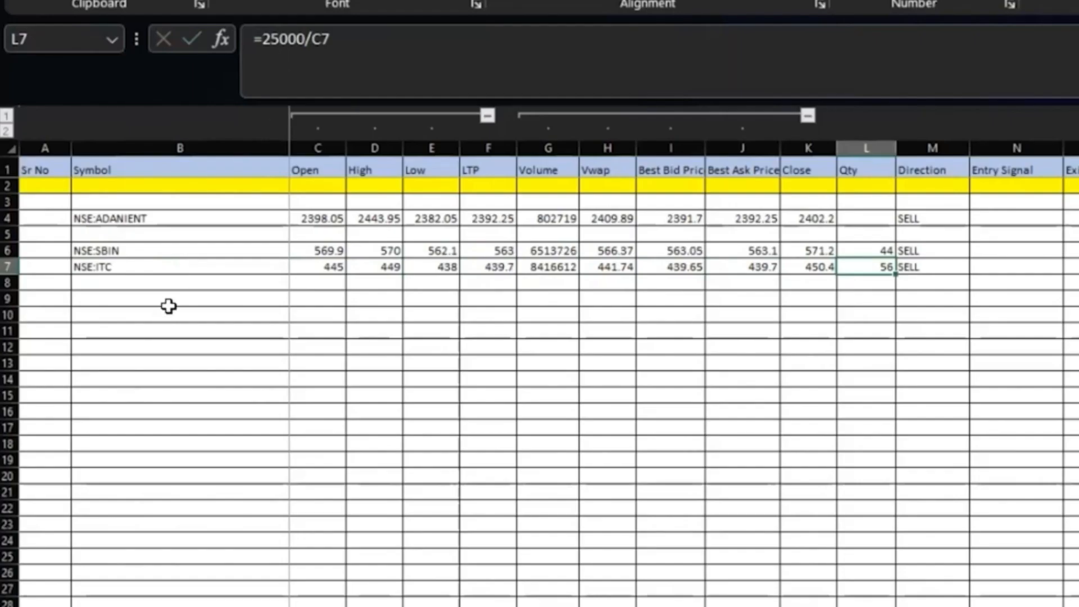
{"action": "left_click", "coordinate": [180, 282]}
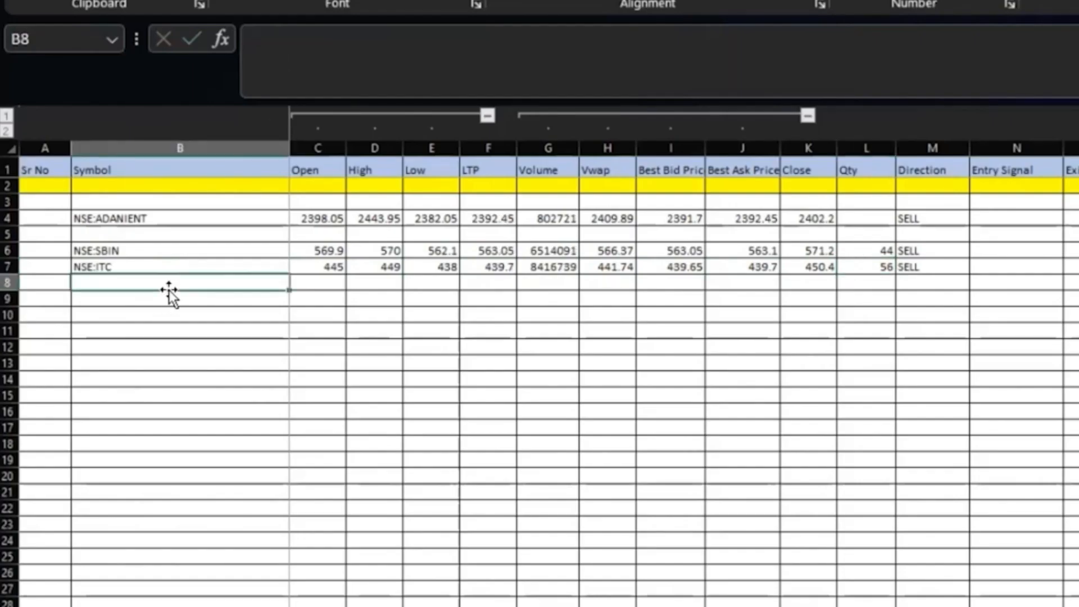
{"action": "type", "text": "NSE:MARUTI"}
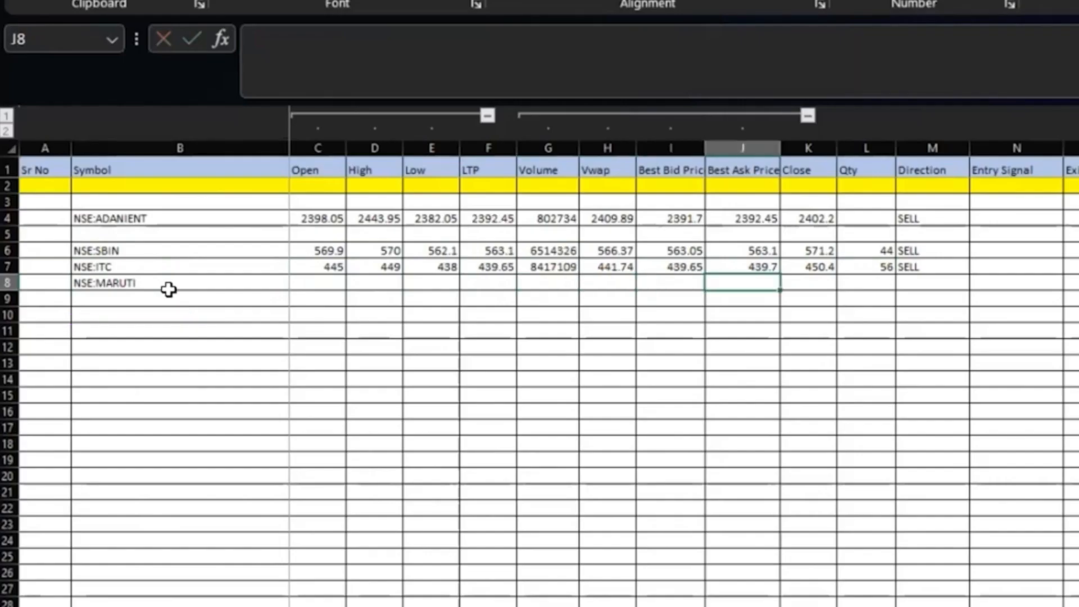
{"action": "left_click", "coordinate": [865, 282]}
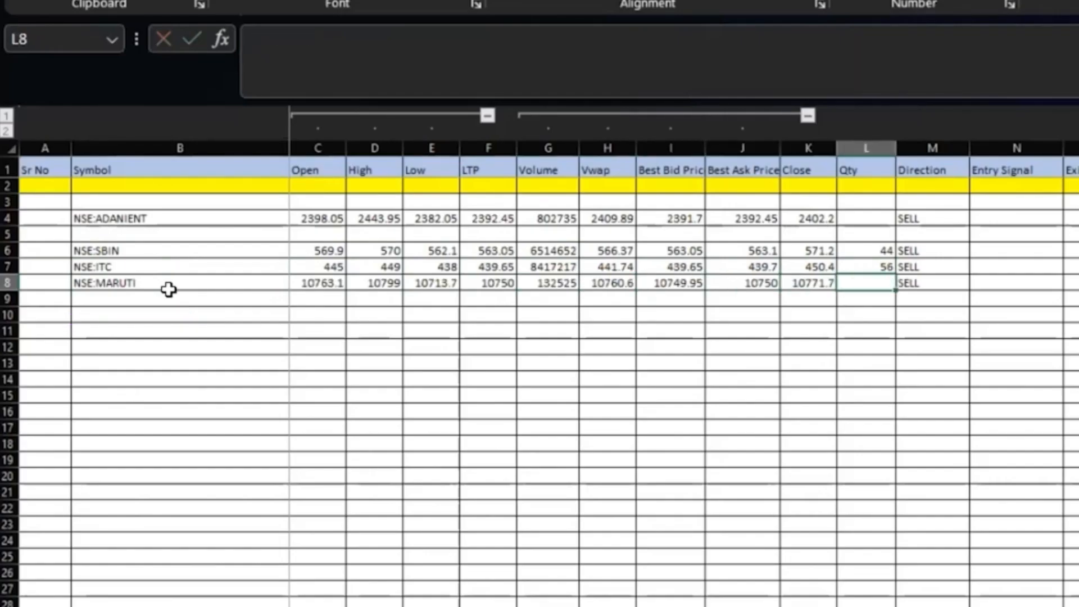
{"action": "type", "text": "=25000/C8"}
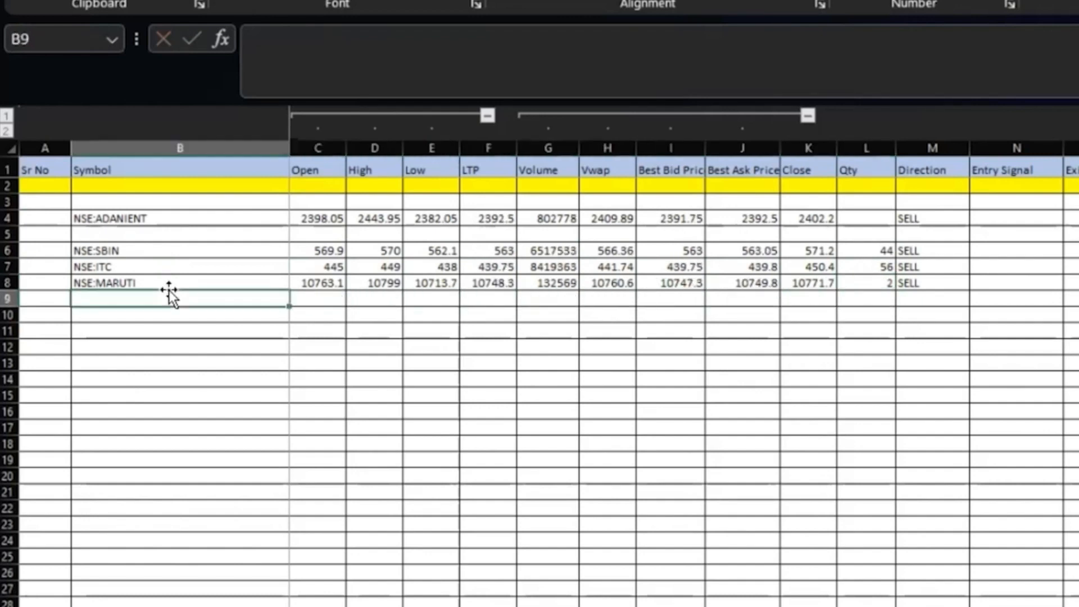
{"action": "type", "text": "NSE:RELIANCE"}
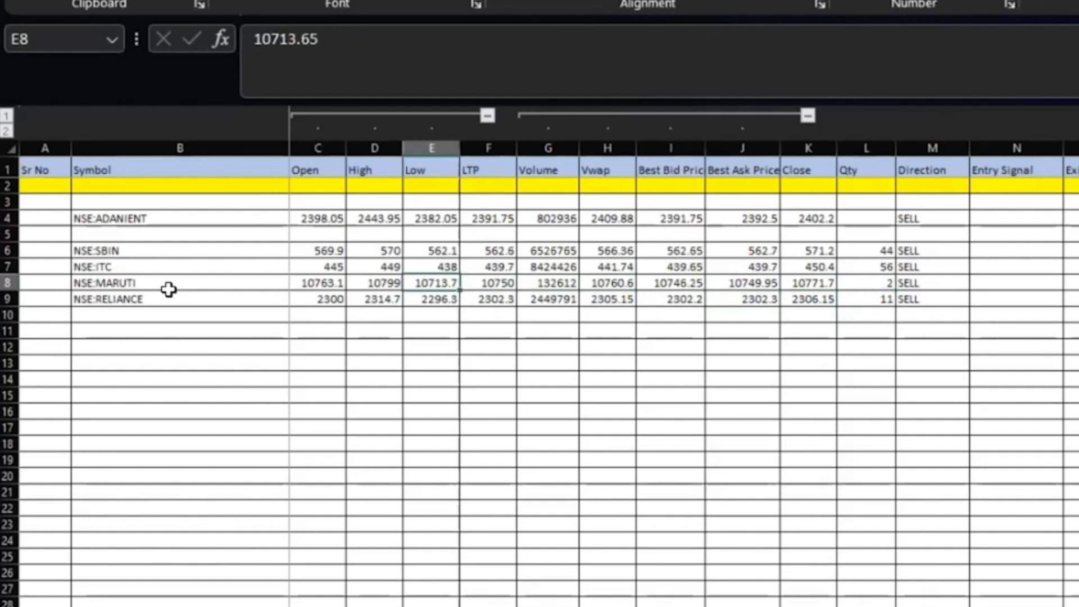
{"action": "left_click", "coordinate": [487, 282]}
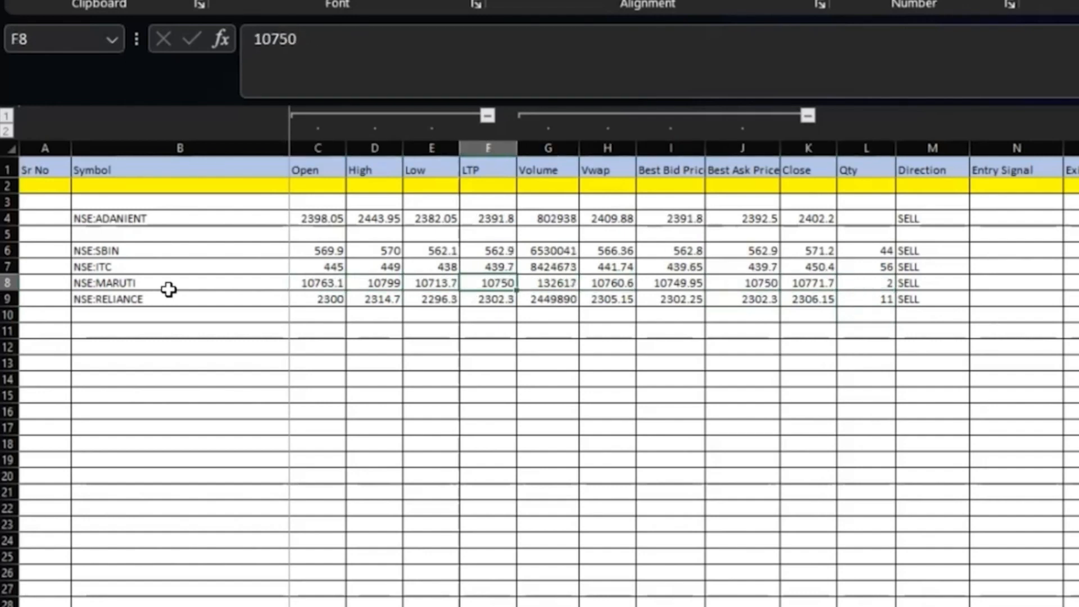
{"action": "left_click", "coordinate": [374, 282]}
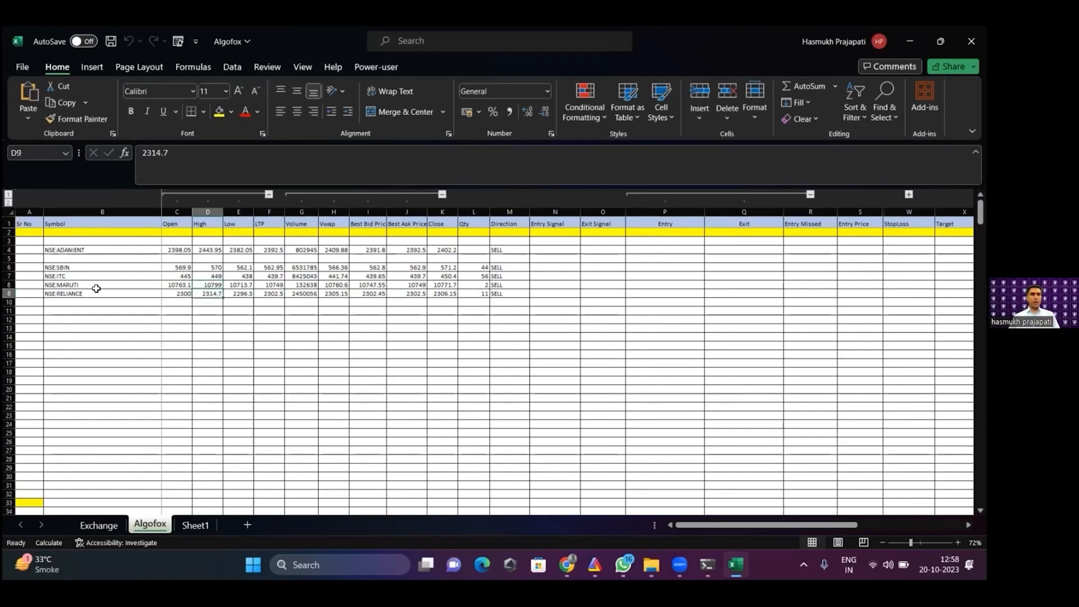
Inspect the Direction formula in M6 and the Entry Signal formula in N6
{"action": "key", "text": "down"}
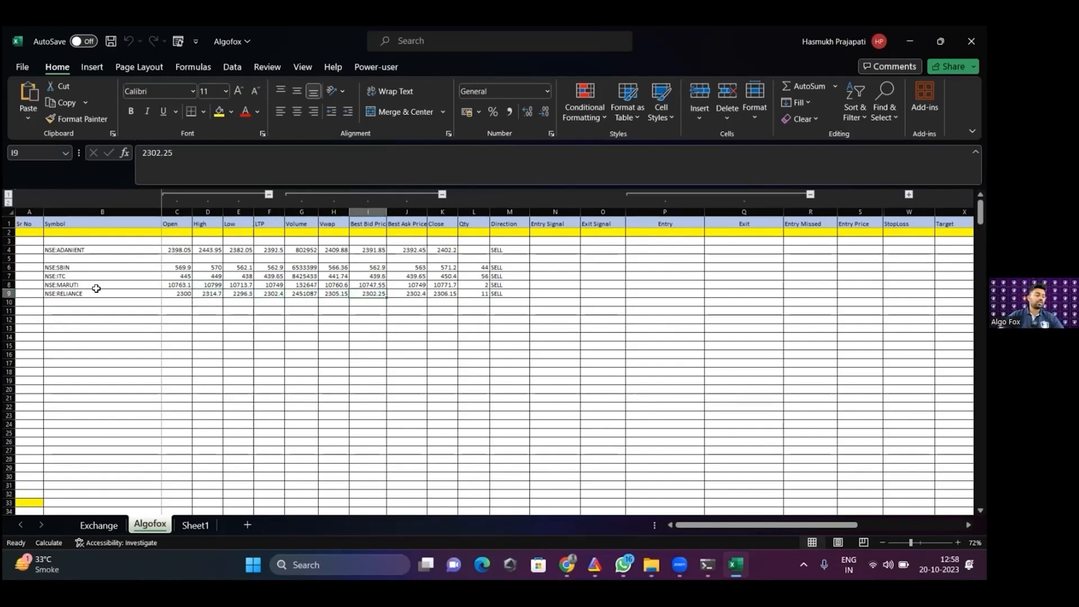
{"action": "left_click", "coordinate": [473, 293]}
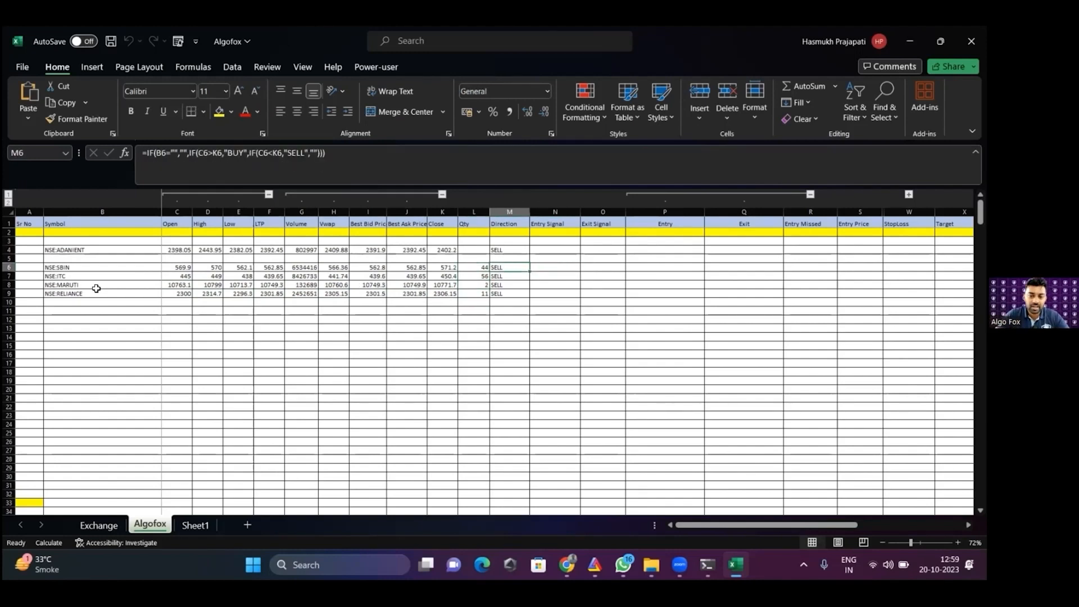
{"action": "left_click", "coordinate": [554, 267]}
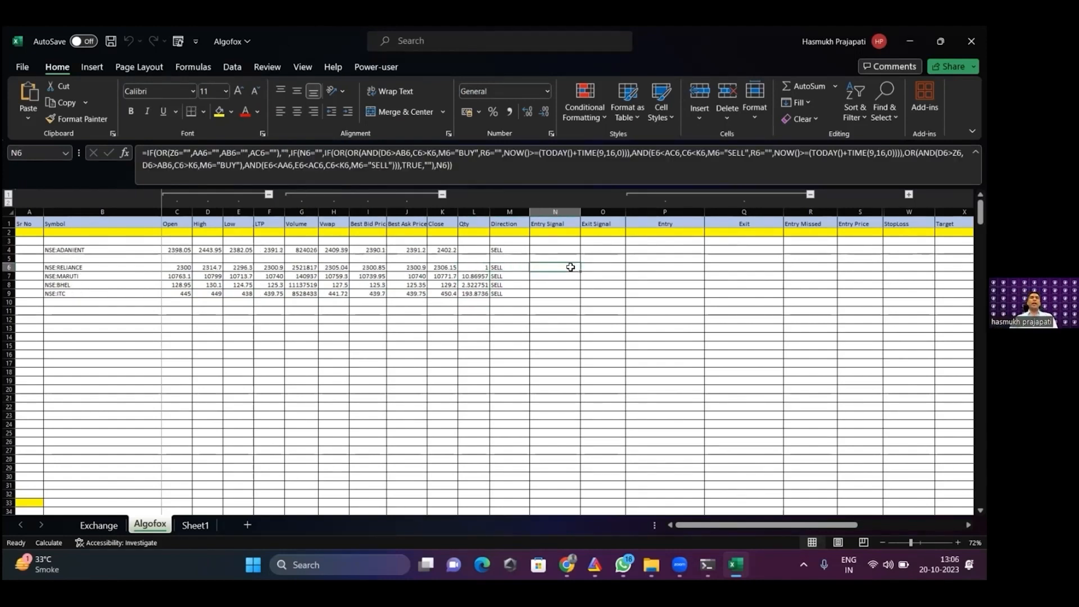
{"action": "left_click", "coordinate": [473, 267]}
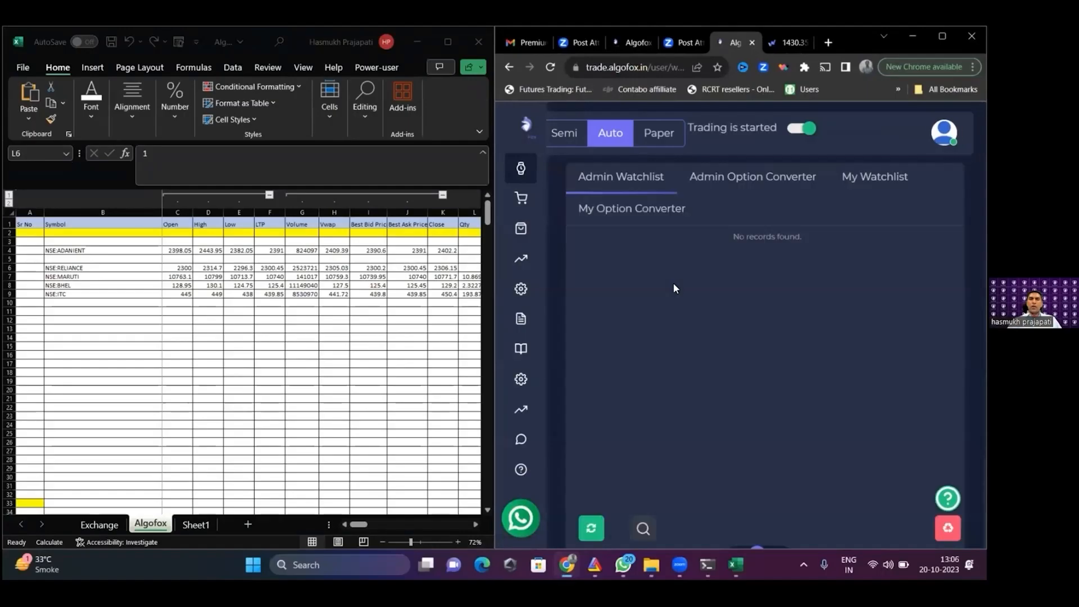
Show My Watchlist in Algofox, then set RELIANCE's Entry Signal N6 to 1
{"action": "left_click", "coordinate": [874, 177]}
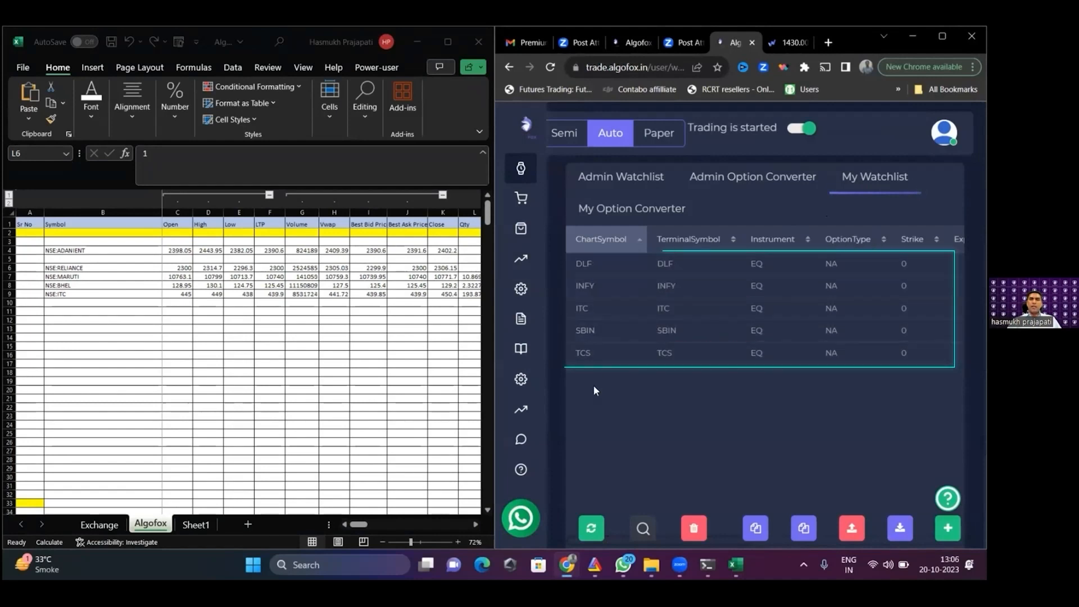
{"action": "mouse_move", "coordinate": [600, 263]}
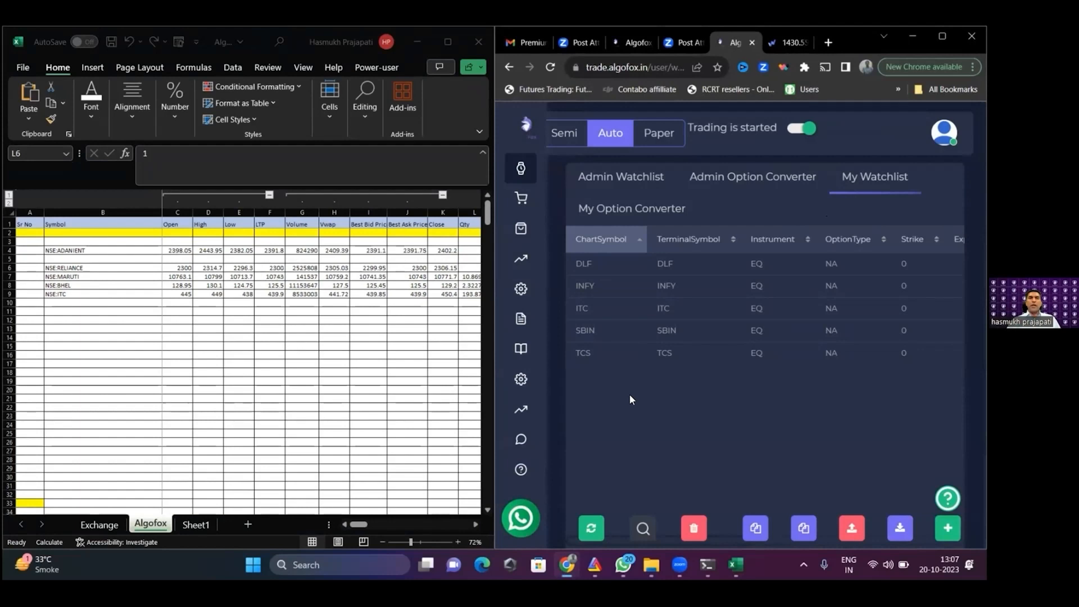
{"action": "left_click", "coordinate": [407, 267]}
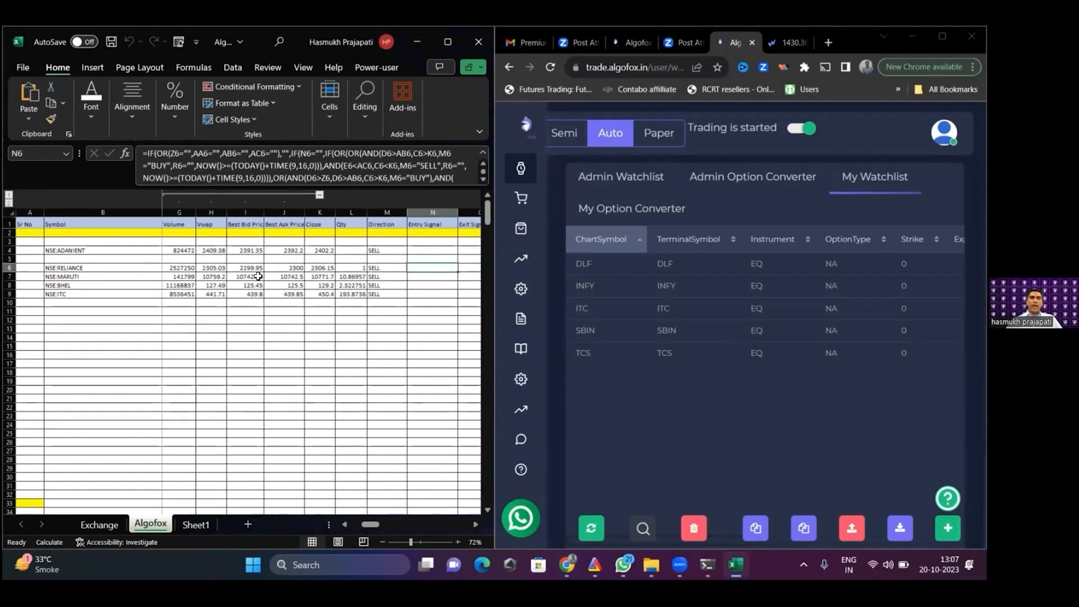
{"action": "type", "text": "1"}
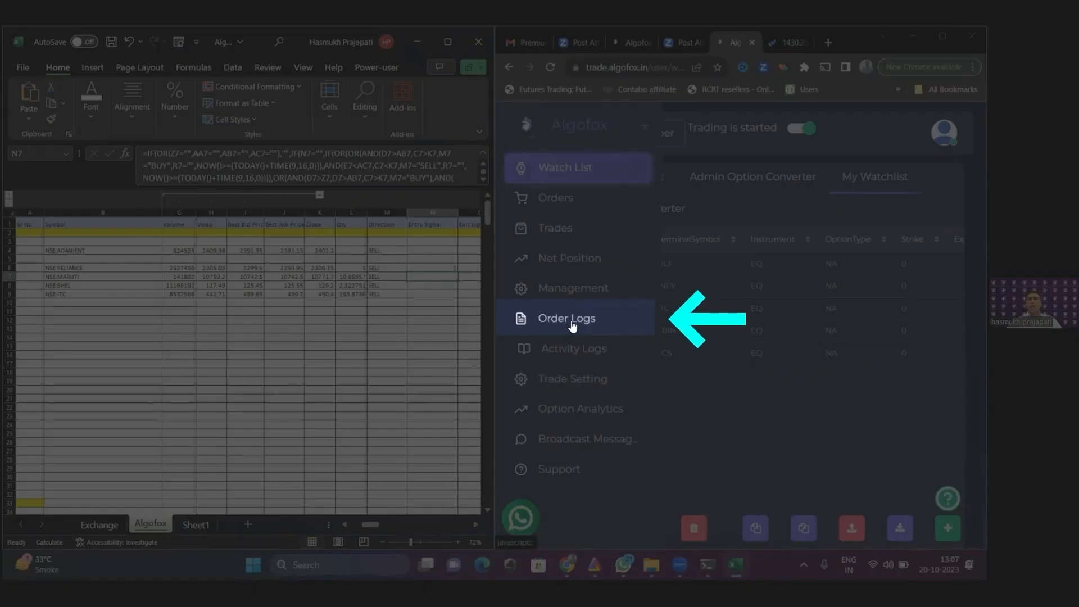
Bring up today's Order Logs from the Algofox side menu
{"action": "left_click", "coordinate": [565, 318]}
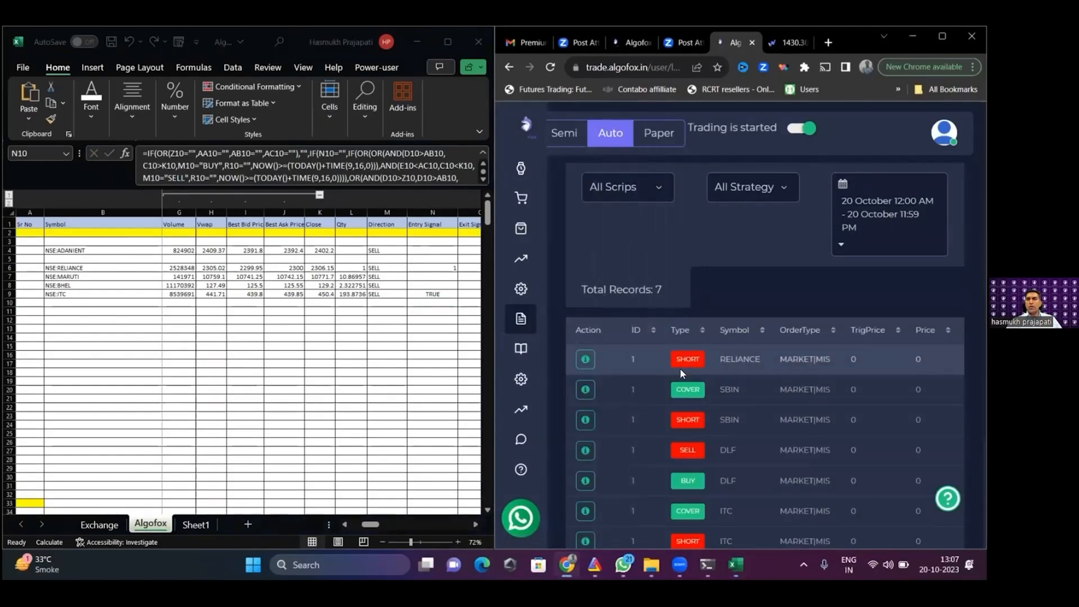
{"action": "left_click", "coordinate": [521, 133]}
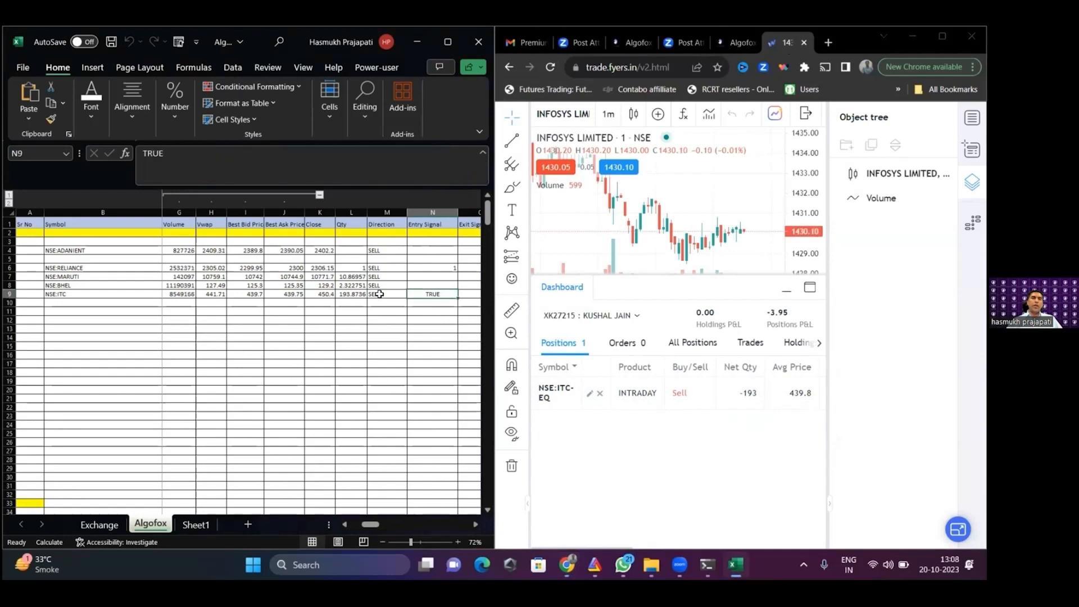
Scroll the sheet right to the Entry column showing Order submitted for RELIANCE and ITC
{"action": "left_click", "coordinate": [446, 293]}
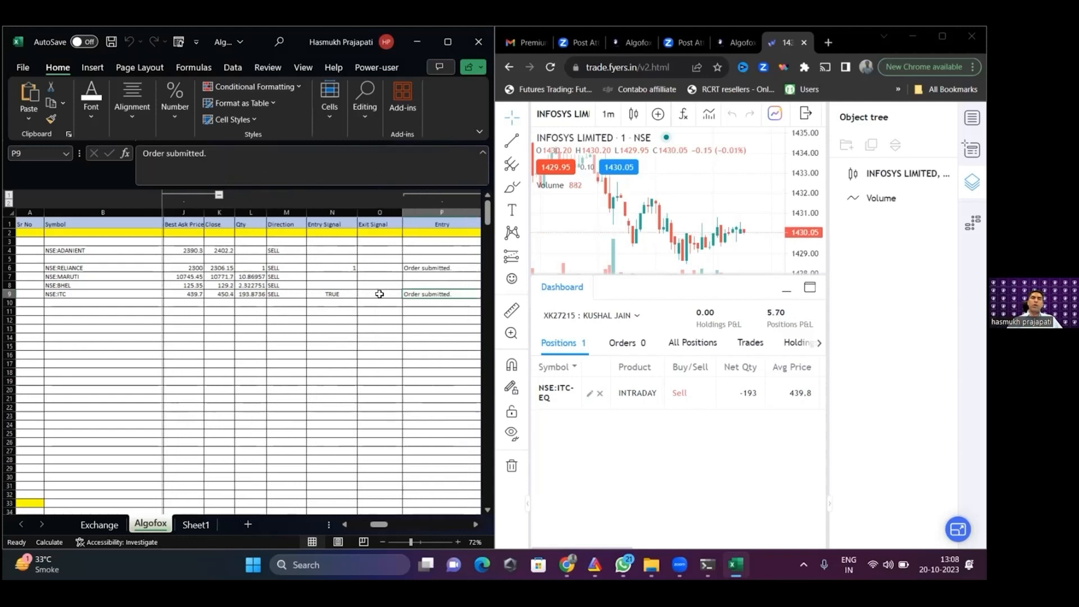
{"action": "scroll", "scroll_direction": "right", "scroll_amount": 3}
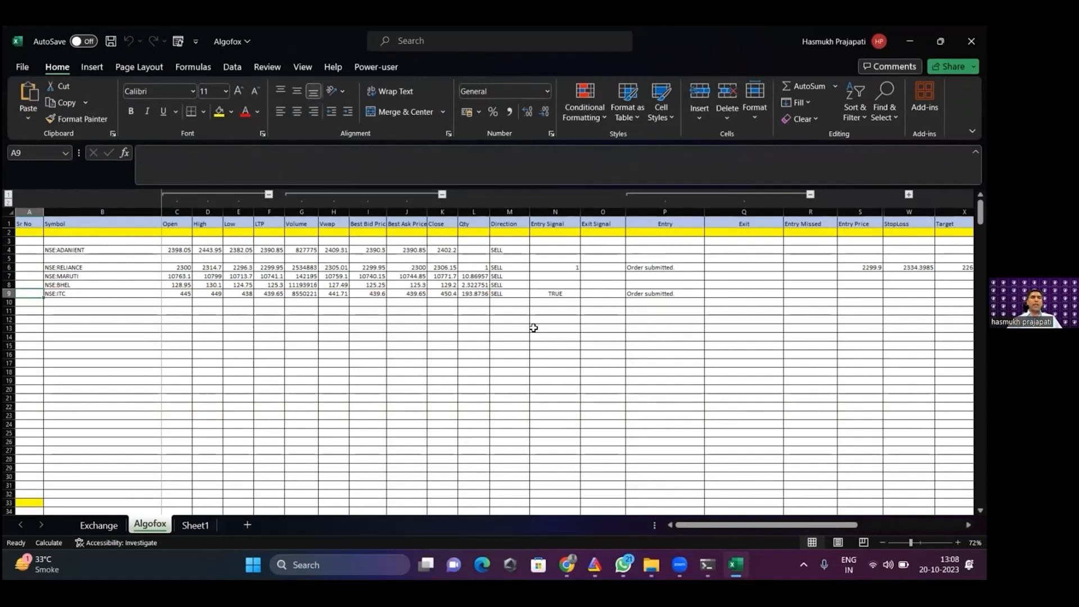
Review the ITC row's prices and set its exit condition so the Exit Signal becomes 1
{"action": "left_click", "coordinate": [509, 293]}
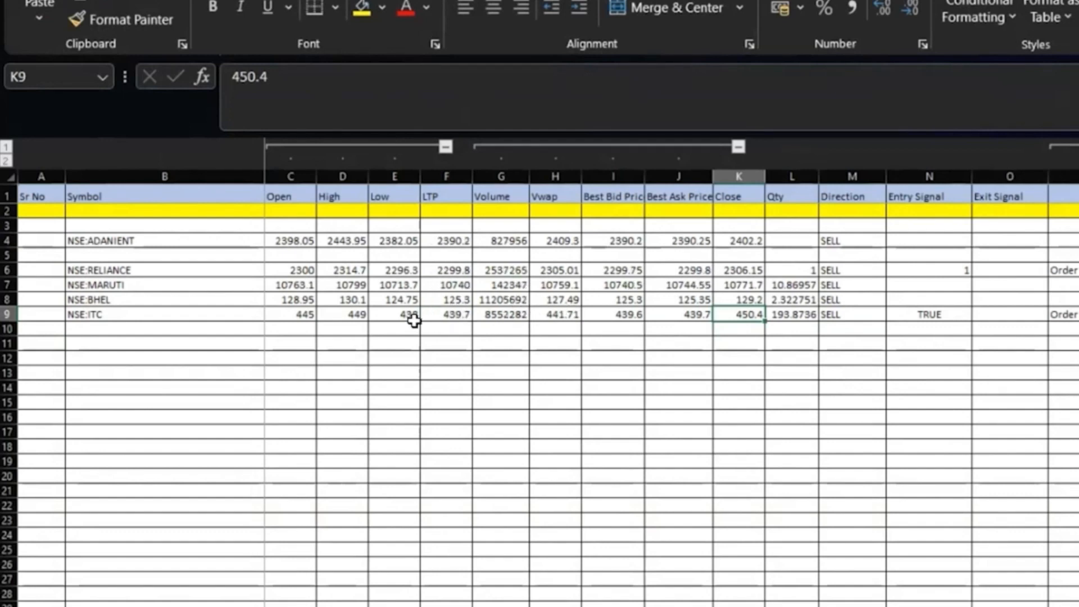
{"action": "left_click", "coordinate": [41, 313]}
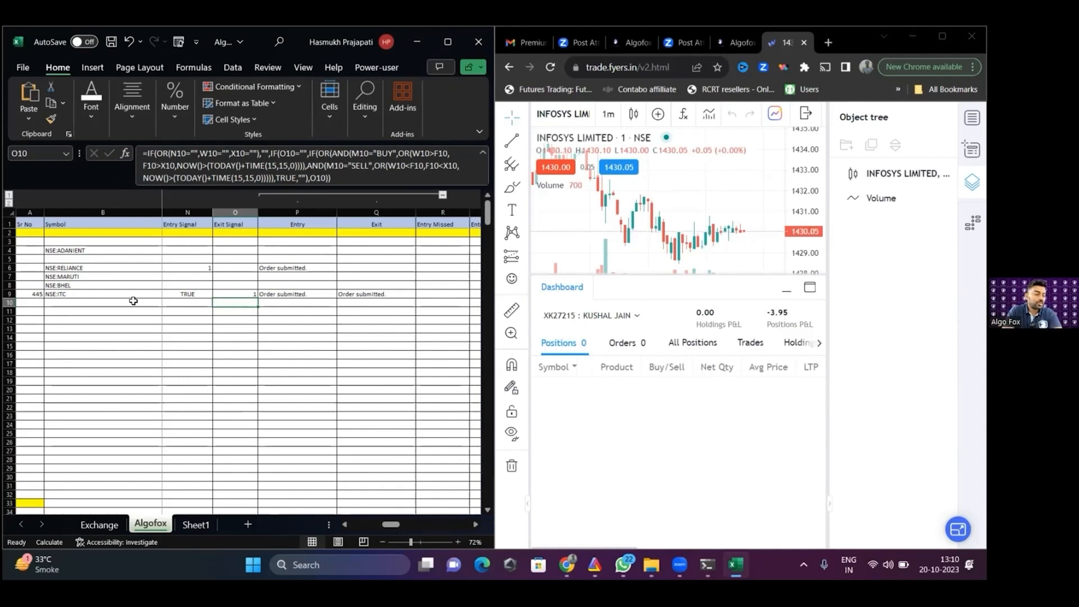
{"action": "left_click", "coordinate": [103, 302]}
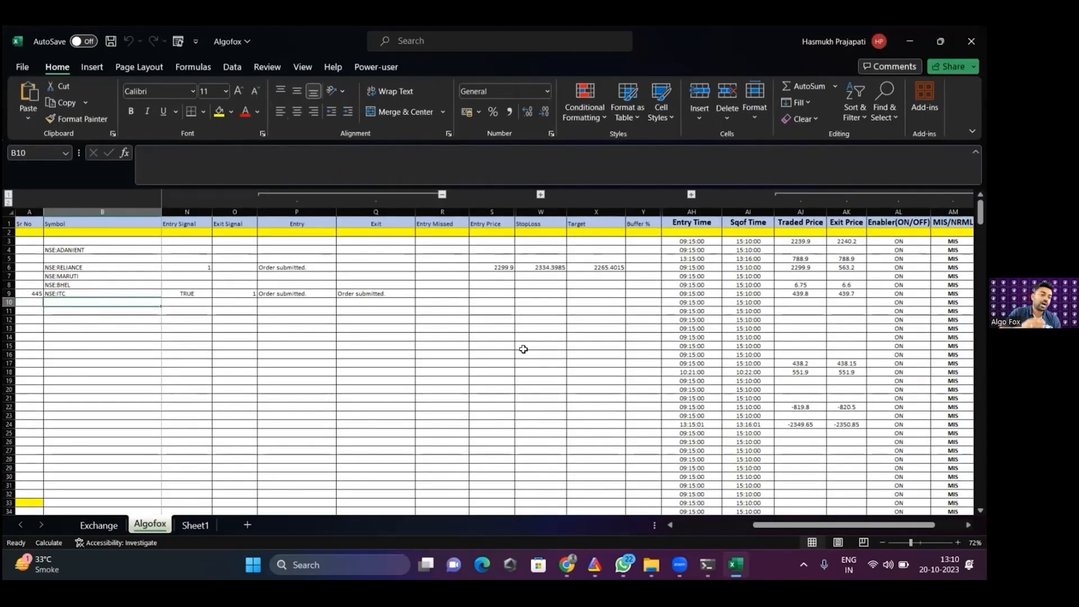
{"action": "left_click", "coordinate": [103, 293]}
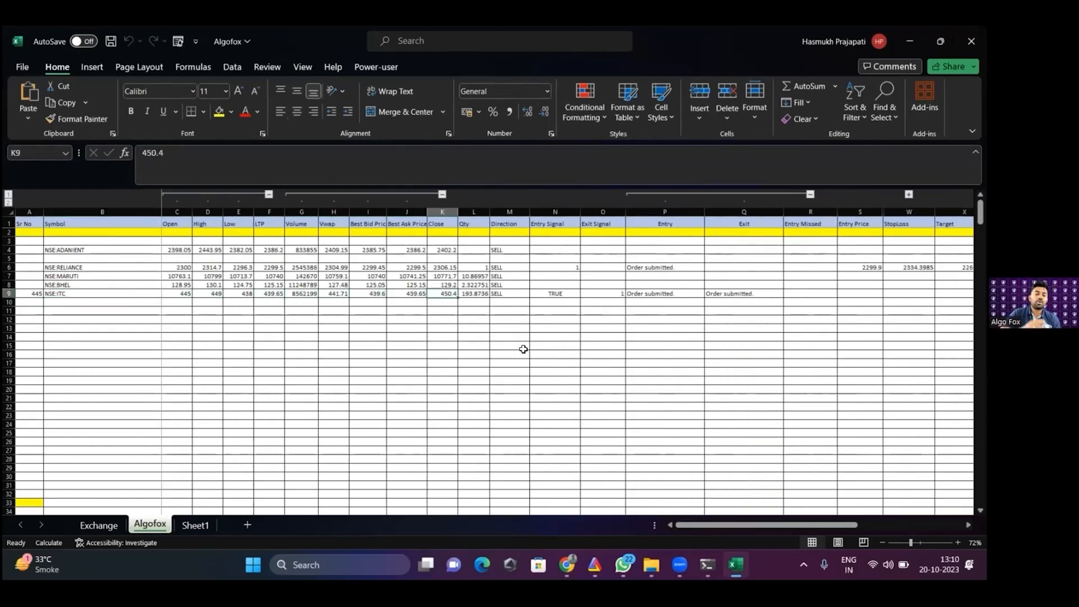
{"action": "left_click", "coordinate": [442, 310]}
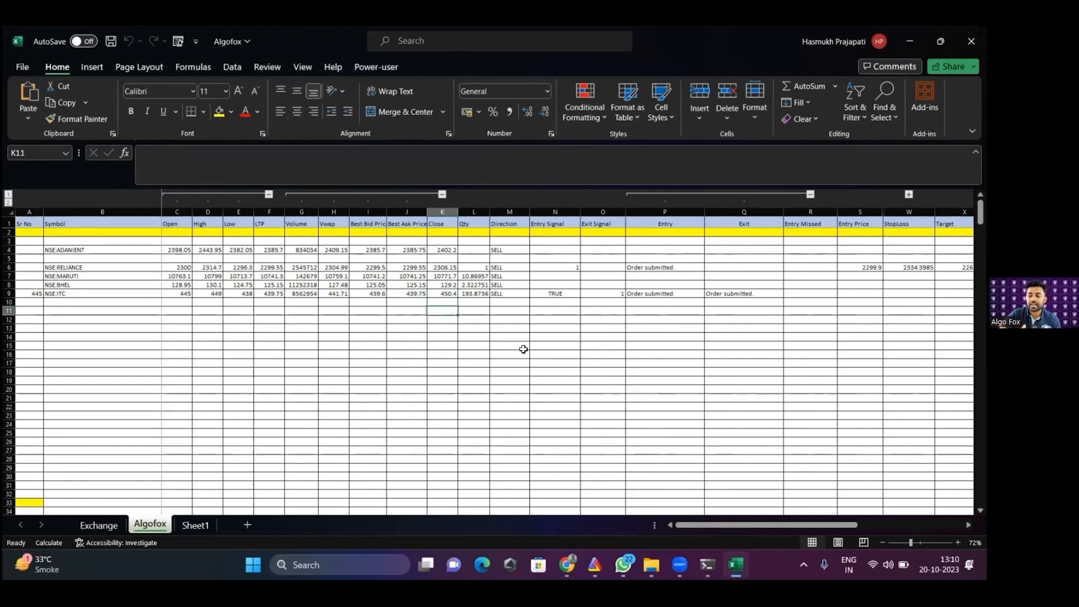
{"action": "left_click", "coordinate": [407, 310]}
{"action": "type", "text": "N"}
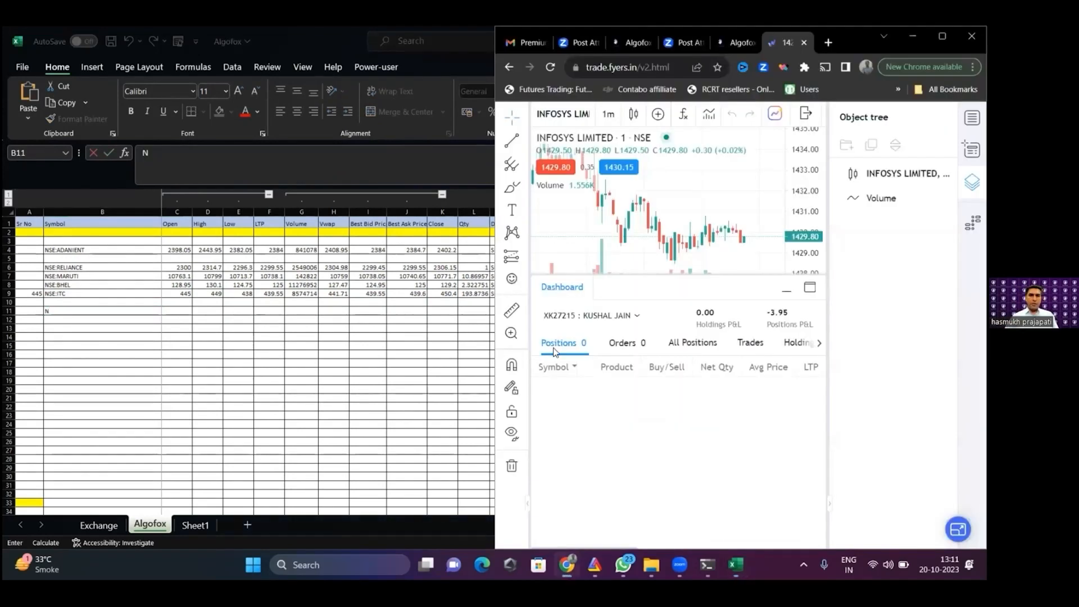
View the Algofox order logs, now nine records, then return to My Watchlist
{"action": "left_click", "coordinate": [736, 41]}
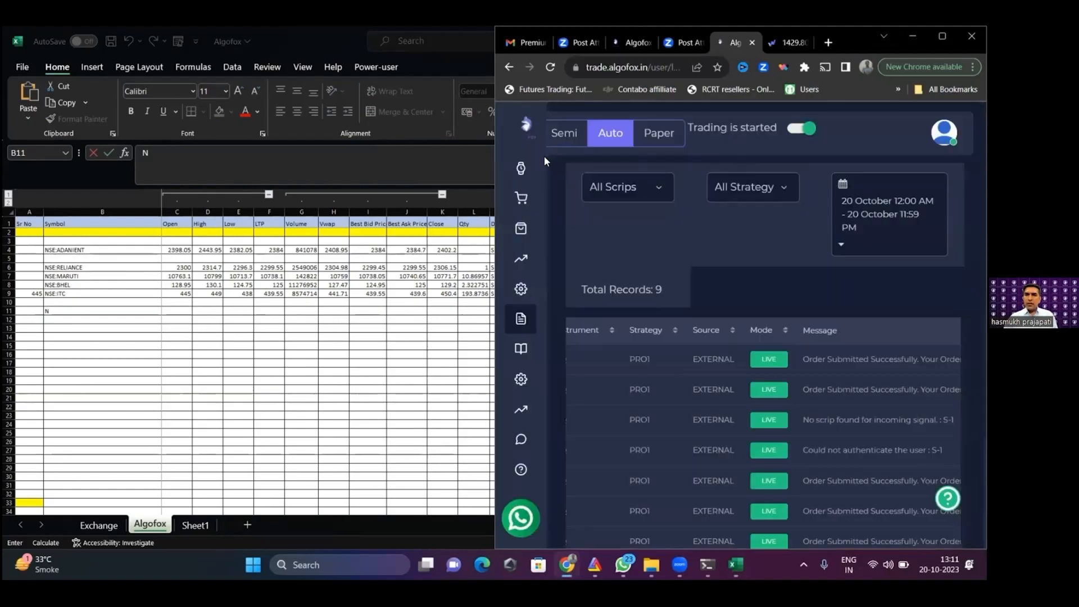
{"action": "left_click", "coordinate": [520, 167]}
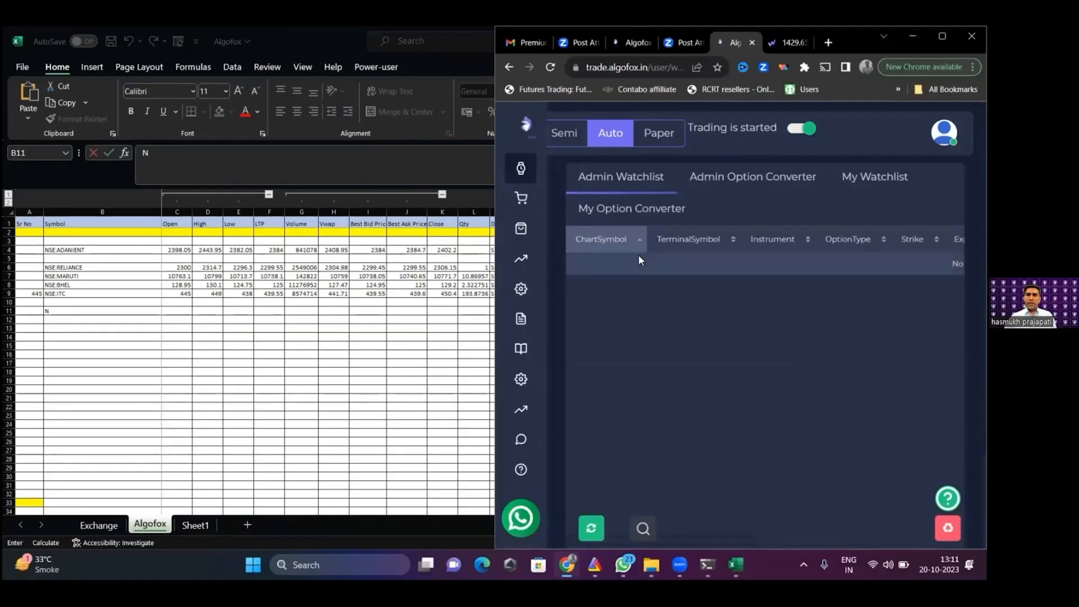
{"action": "left_click", "coordinate": [875, 176]}
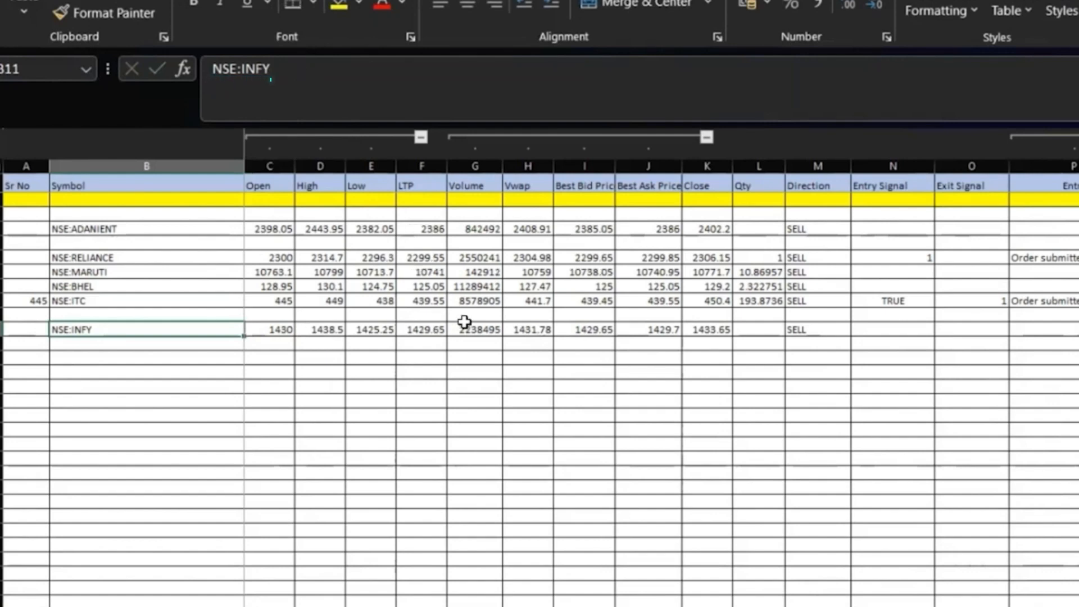
Set the INFY row's quantity in L11 to 4
{"action": "left_click", "coordinate": [320, 330]}
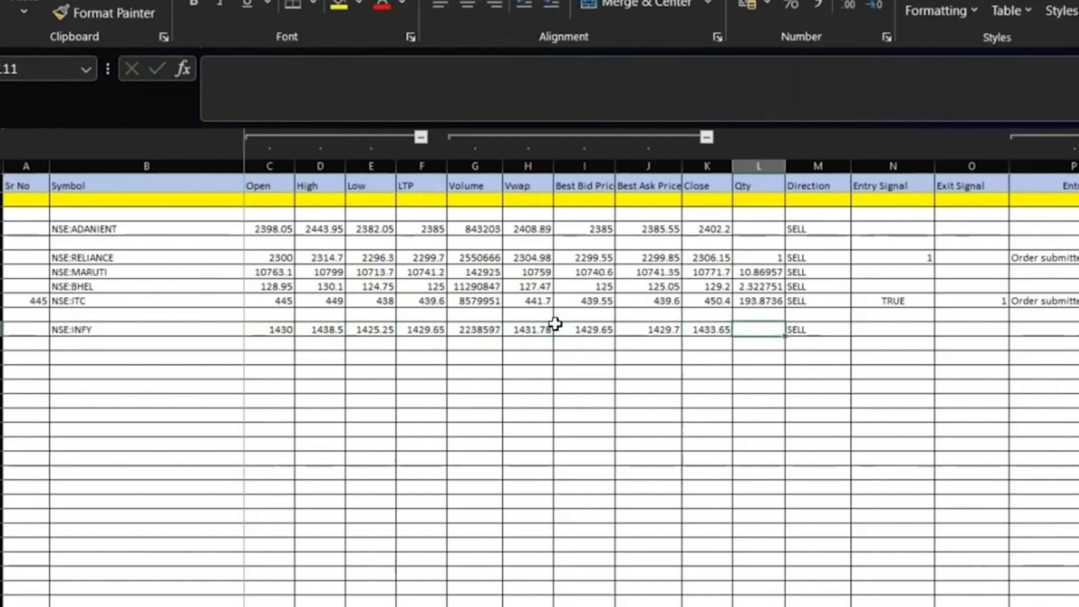
{"action": "type", "text": "1"}
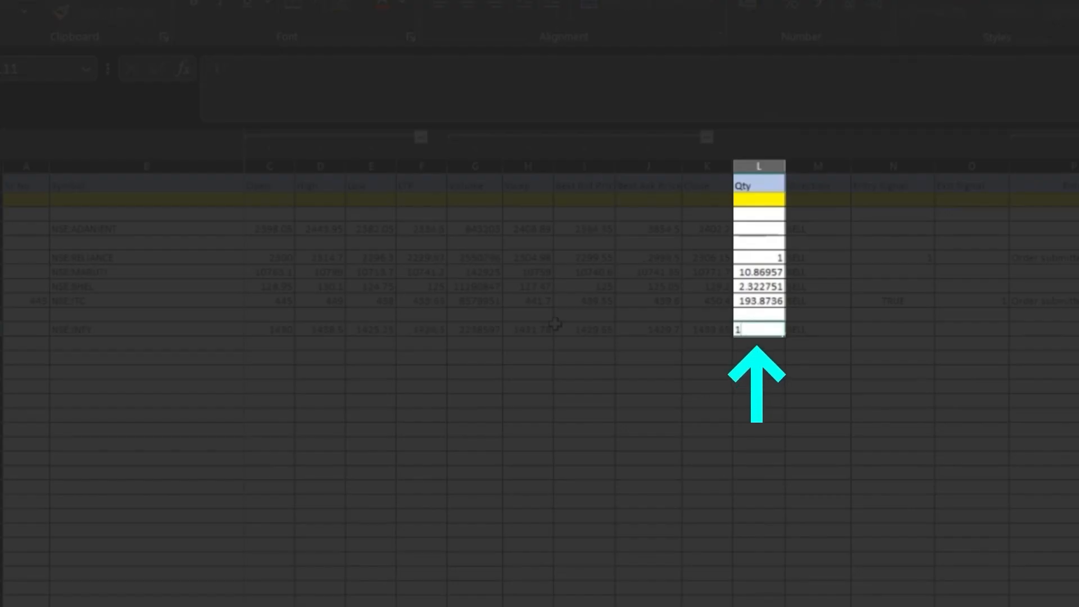
{"action": "type", "text": "4"}
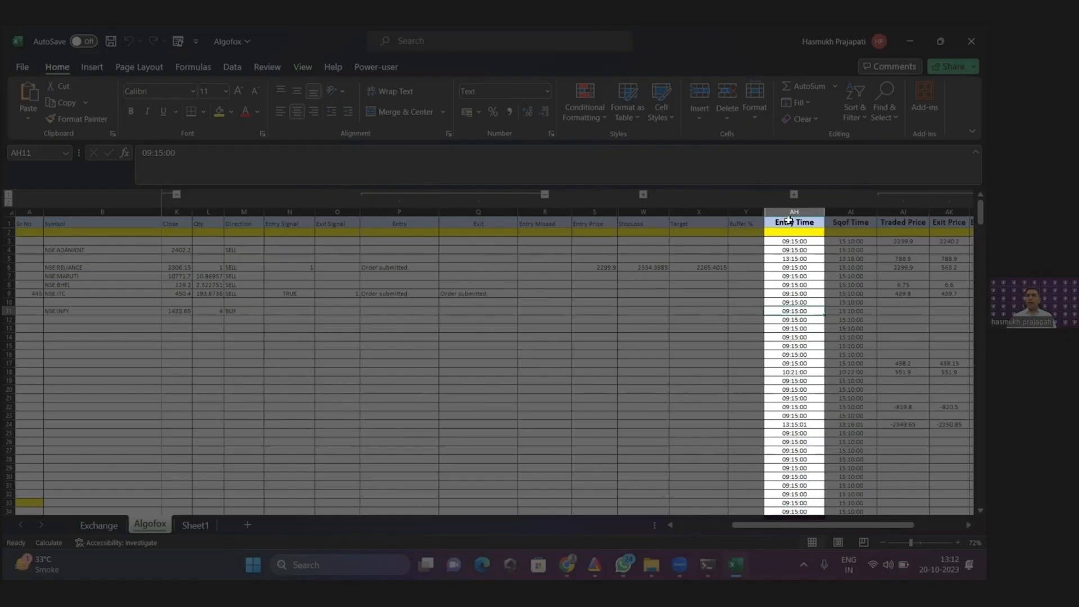
{"action": "mouse_move", "coordinate": [686, 315]}
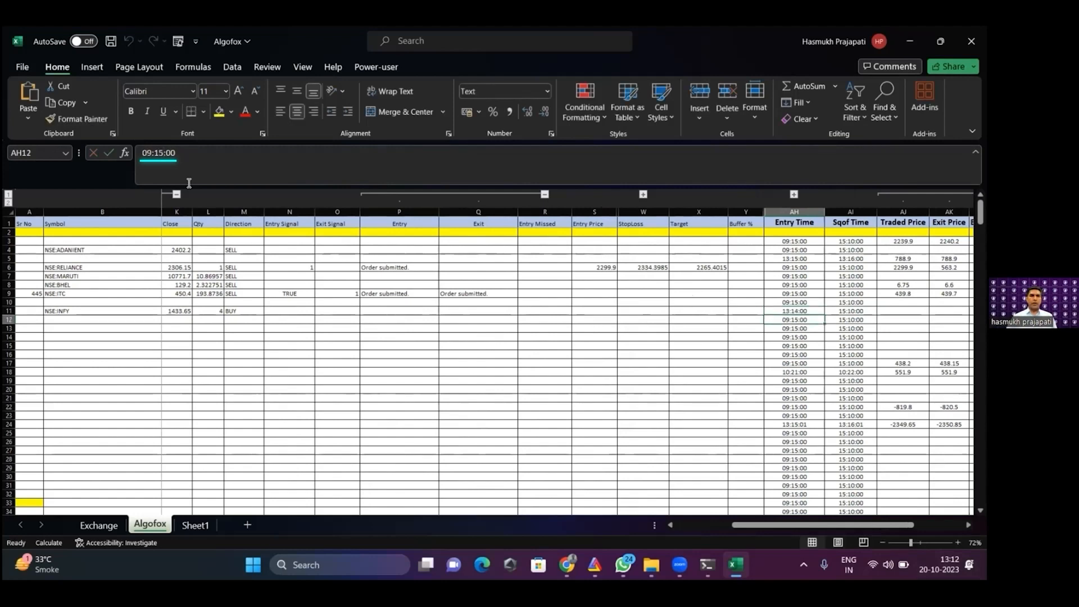
Set INFY's square-off time in AI11 to 13:10:00
{"action": "left_click", "coordinate": [792, 310]}
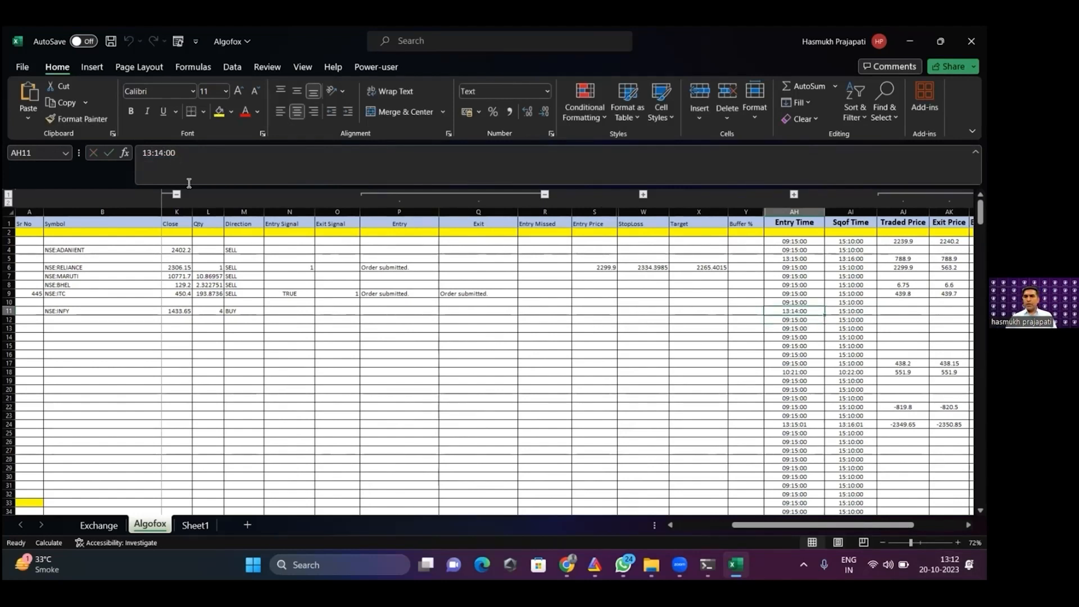
{"action": "left_click", "coordinate": [851, 310]}
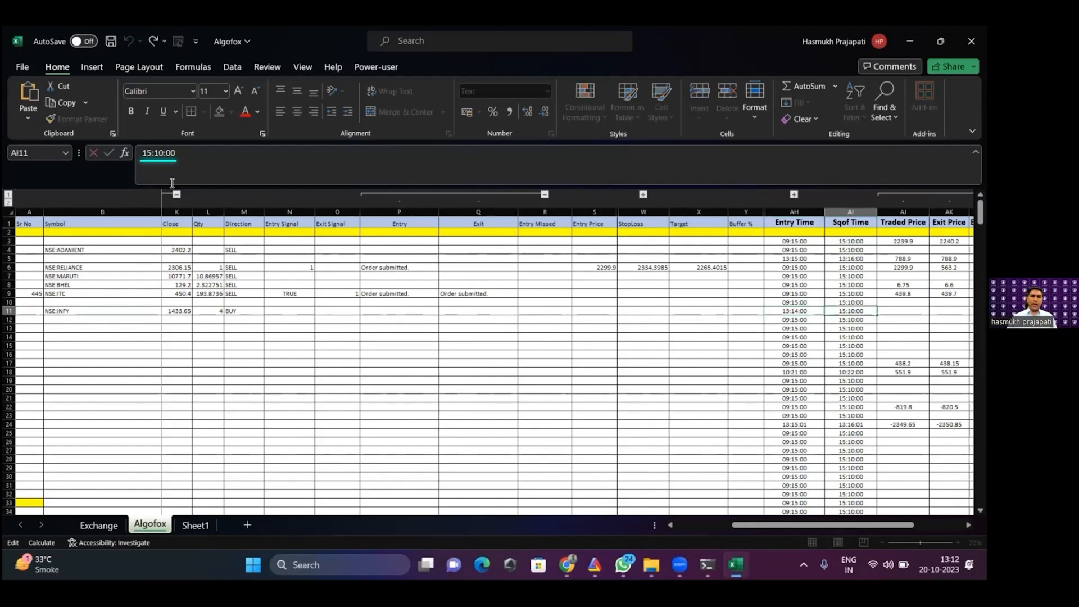
{"action": "type", "text": "13:10:00"}
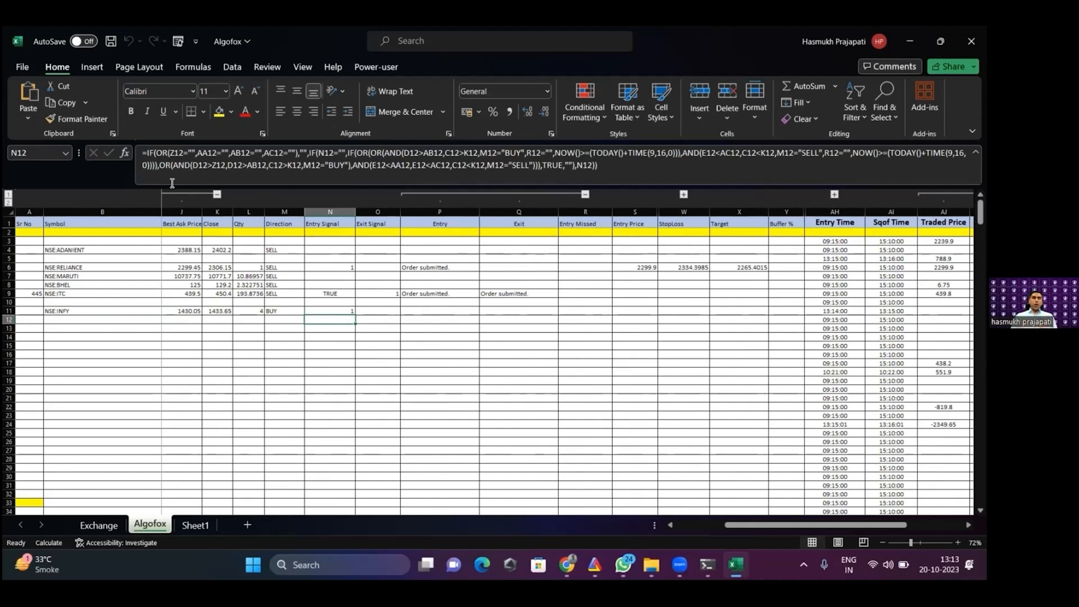
Review INFY's entry-signal formula as it fires, then check the buy in the Algofox order log
{"action": "left_click", "coordinate": [330, 268]}
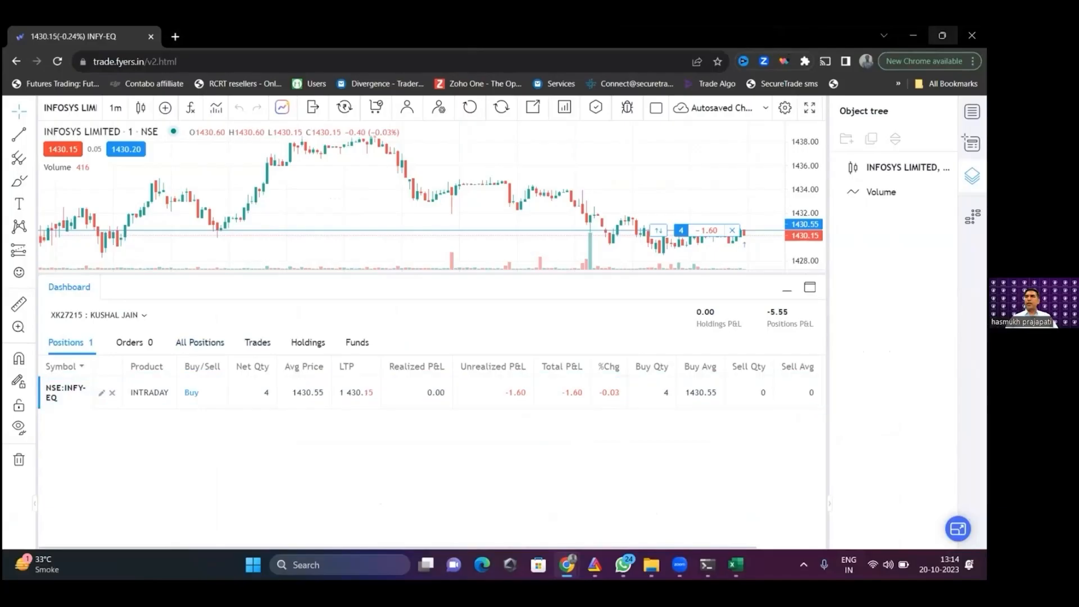
{"action": "left_click", "coordinate": [694, 36]}
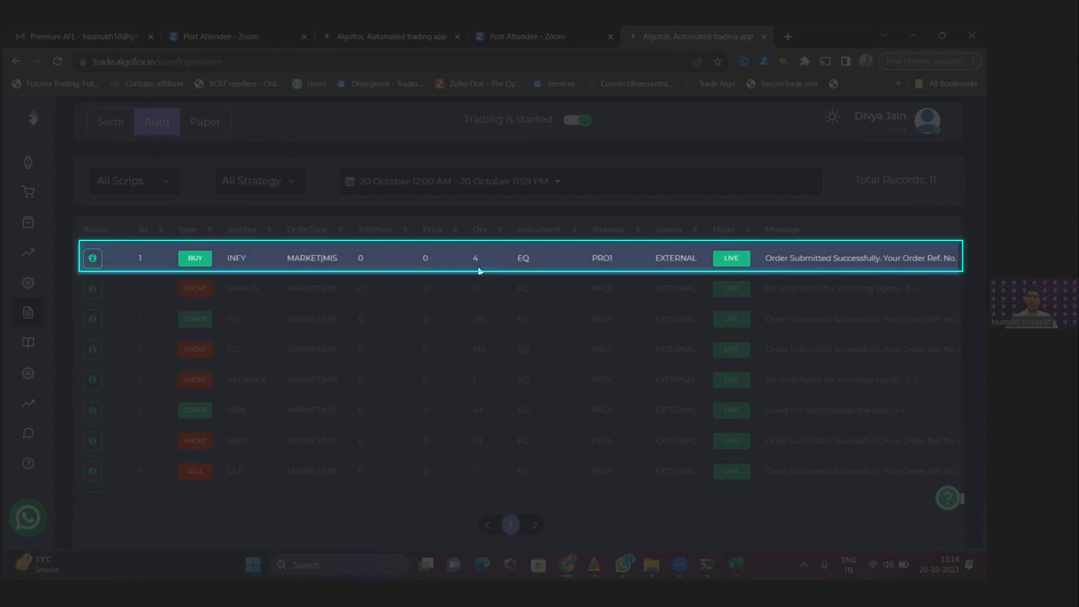
{"action": "mouse_move", "coordinate": [543, 310]}
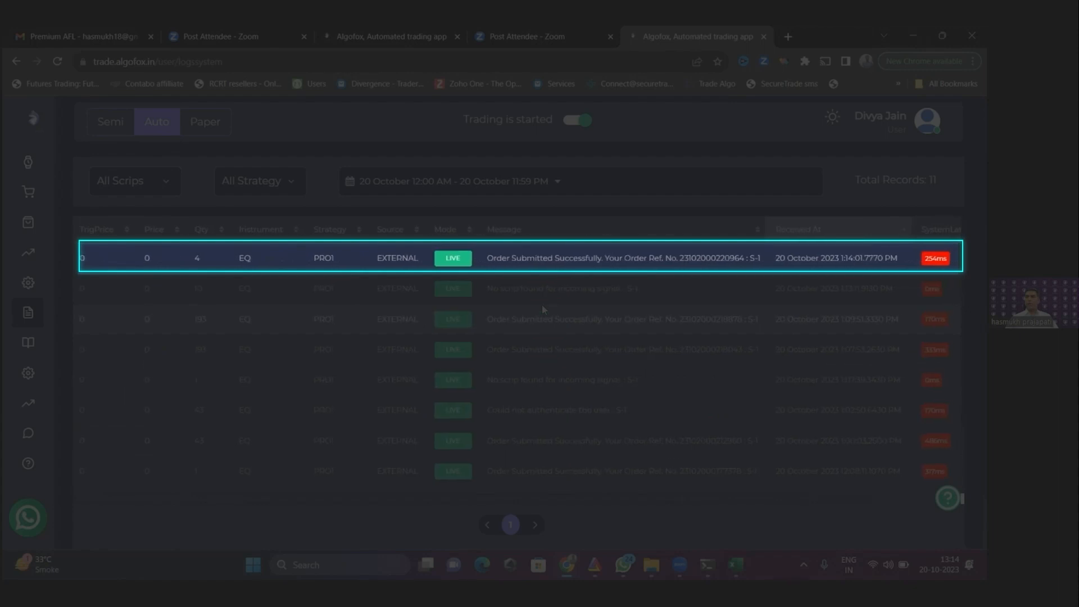
{"action": "double_click", "coordinate": [840, 258]}
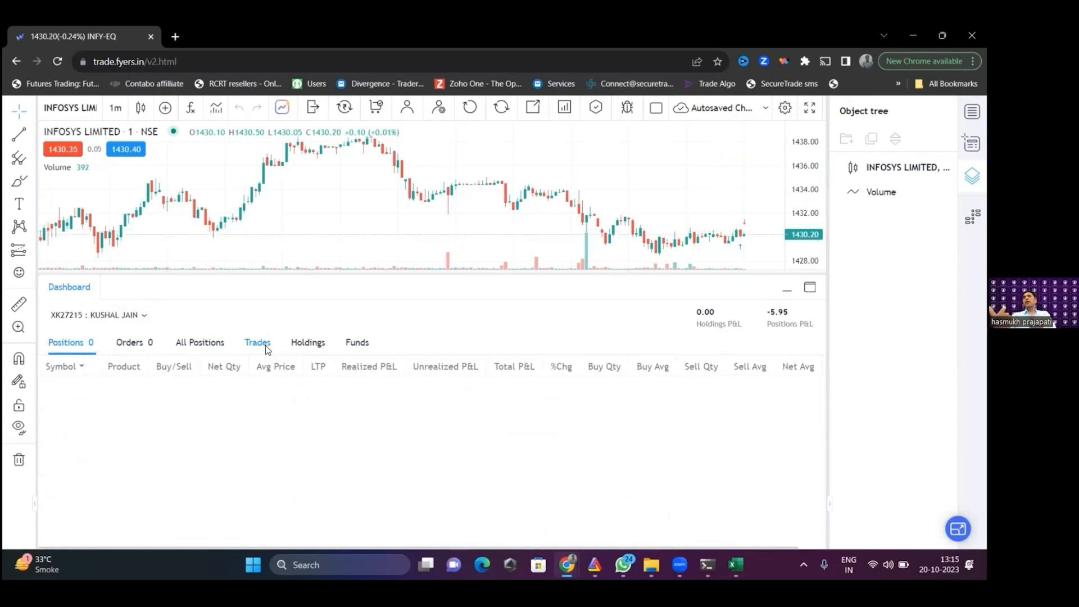
View the executed INFY trades in the Fyers Trades list after positions show 0
{"action": "left_click", "coordinate": [257, 341]}
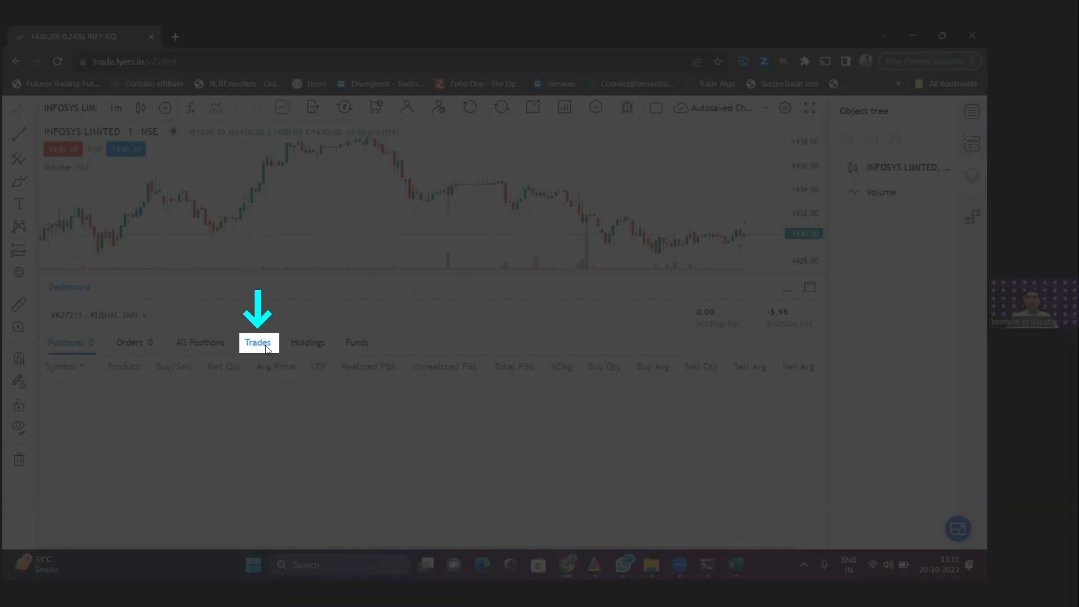
{"action": "left_click", "coordinate": [257, 341]}
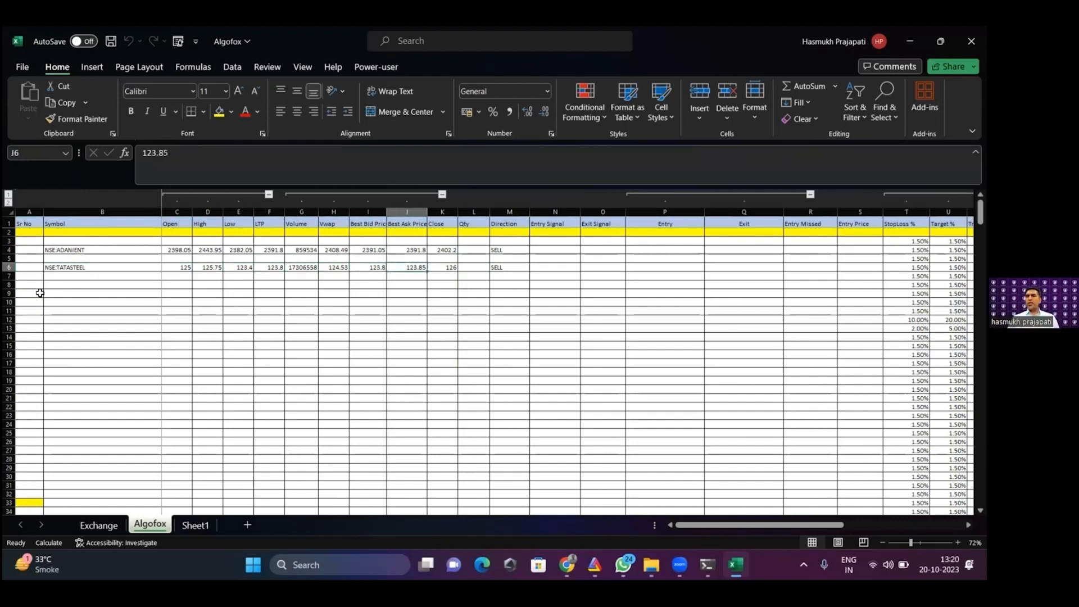
{"action": "left_click", "coordinate": [905, 268]}
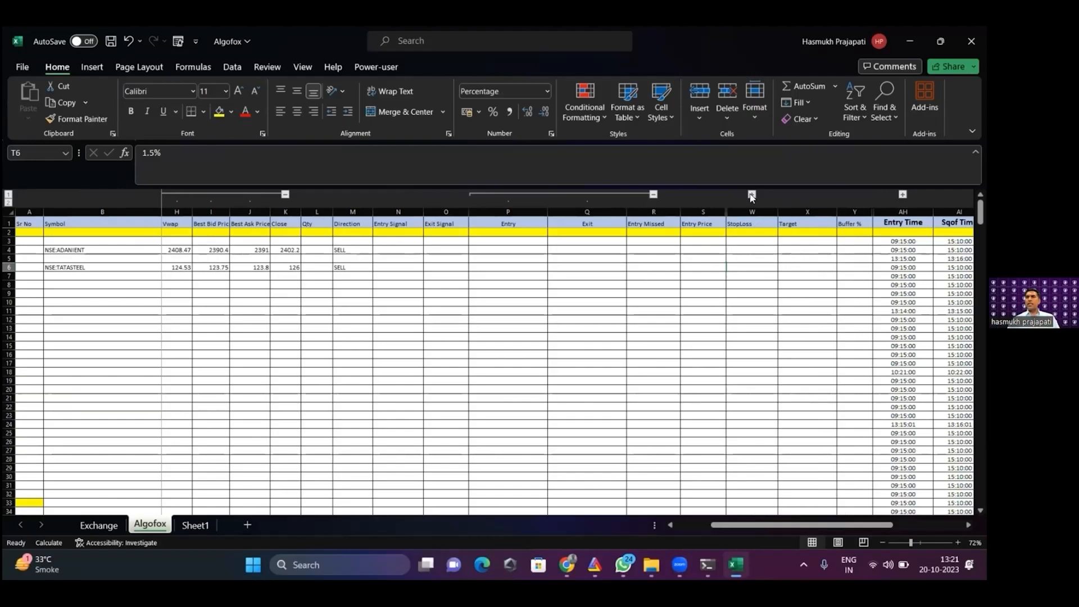
Enter 2% target and 1% stop-loss for the TATASTEEL row
{"action": "scroll", "scroll_direction": "right", "scroll_amount": 3}
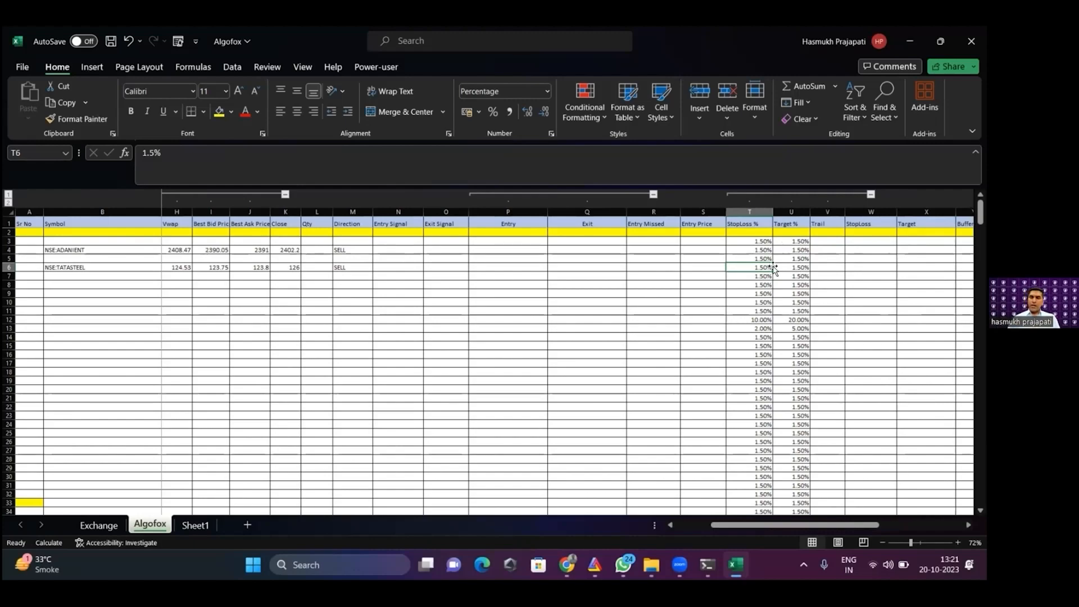
{"action": "type", "text": "2%"}
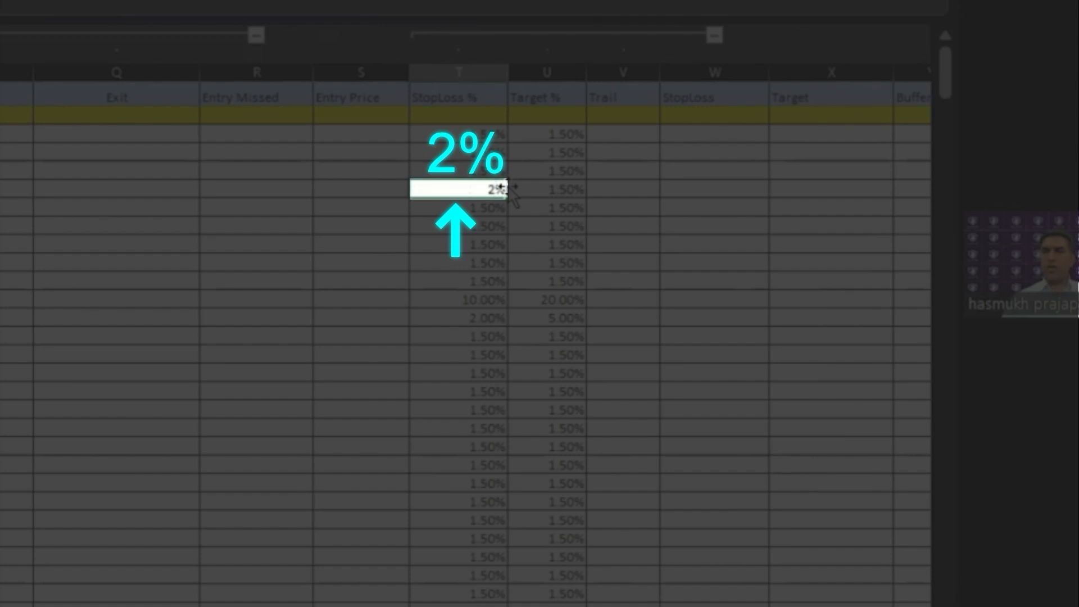
{"action": "type", "text": "1%"}
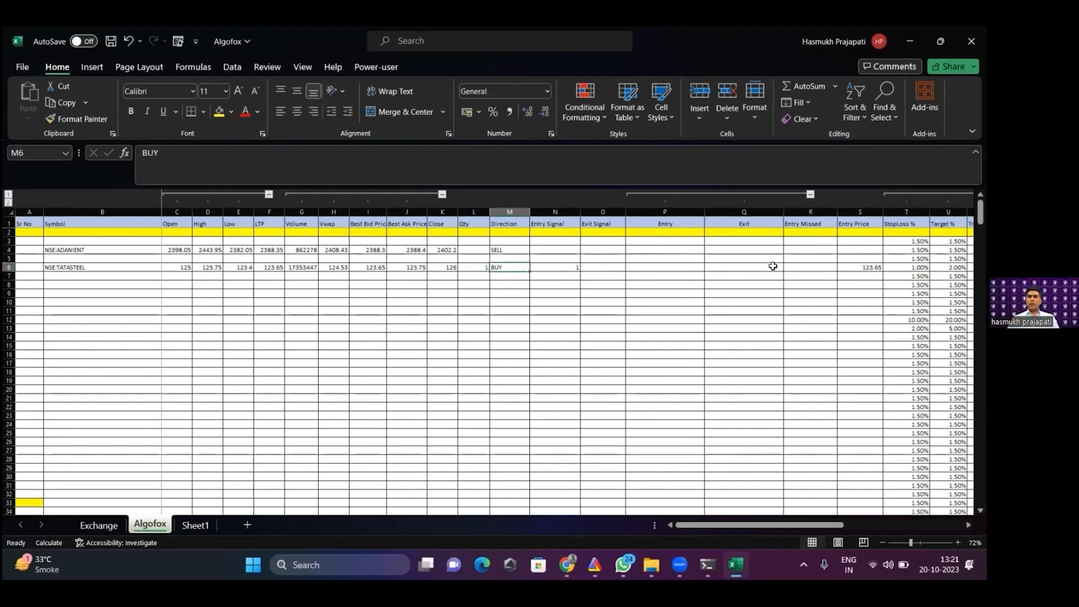
Confirm TATASTEEL shows Order submitted with stop-loss 122.4135 and target 126.123, and review its exit-signal formula
{"action": "left_click", "coordinate": [602, 268]}
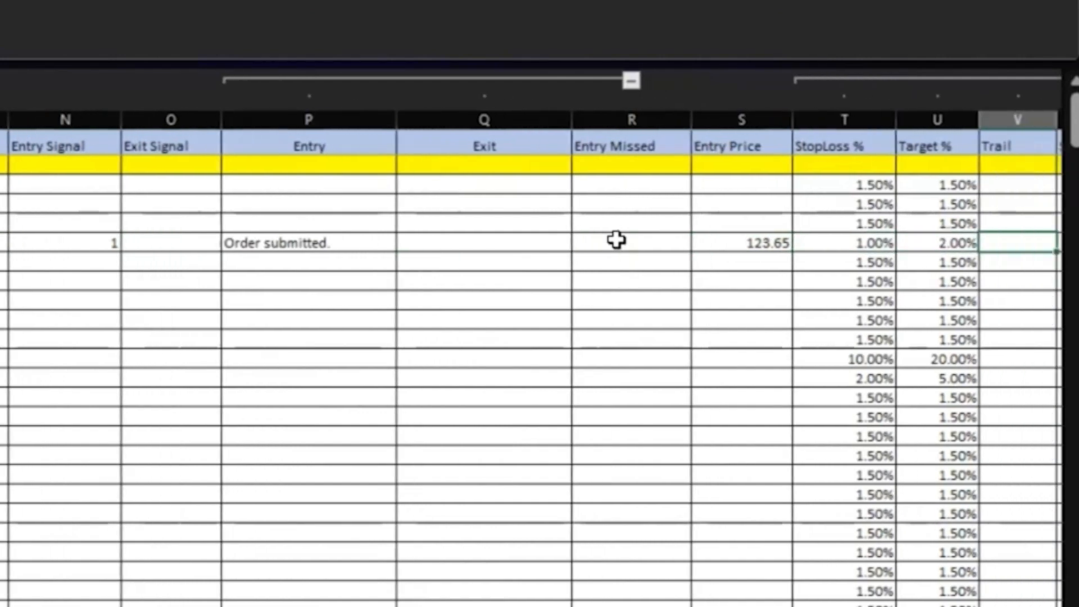
{"action": "scroll", "scroll_direction": "right", "scroll_amount": 3}
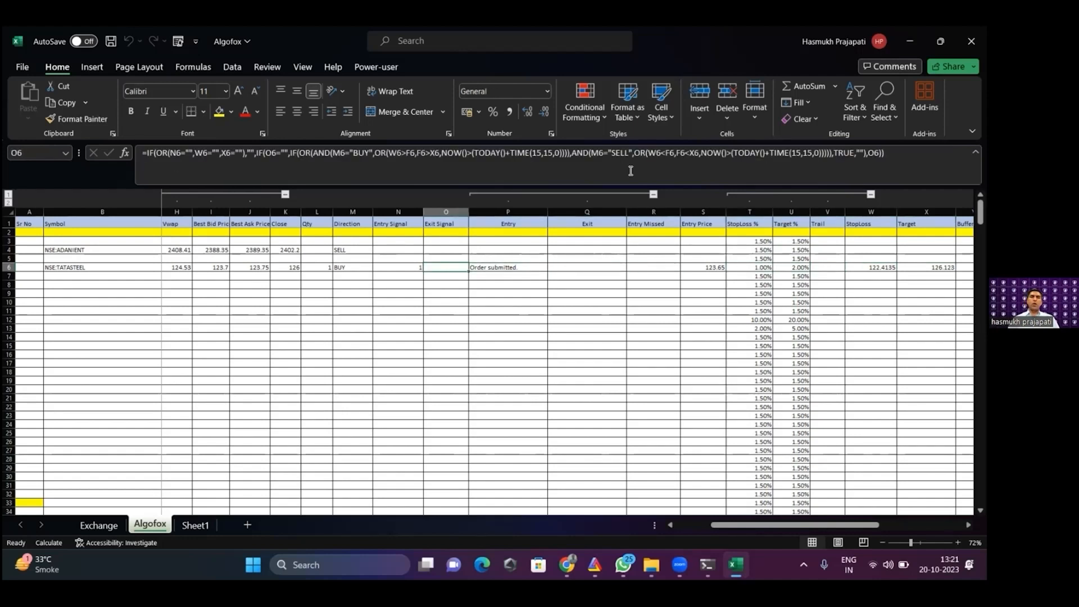
{"action": "left_click", "coordinate": [508, 267]}
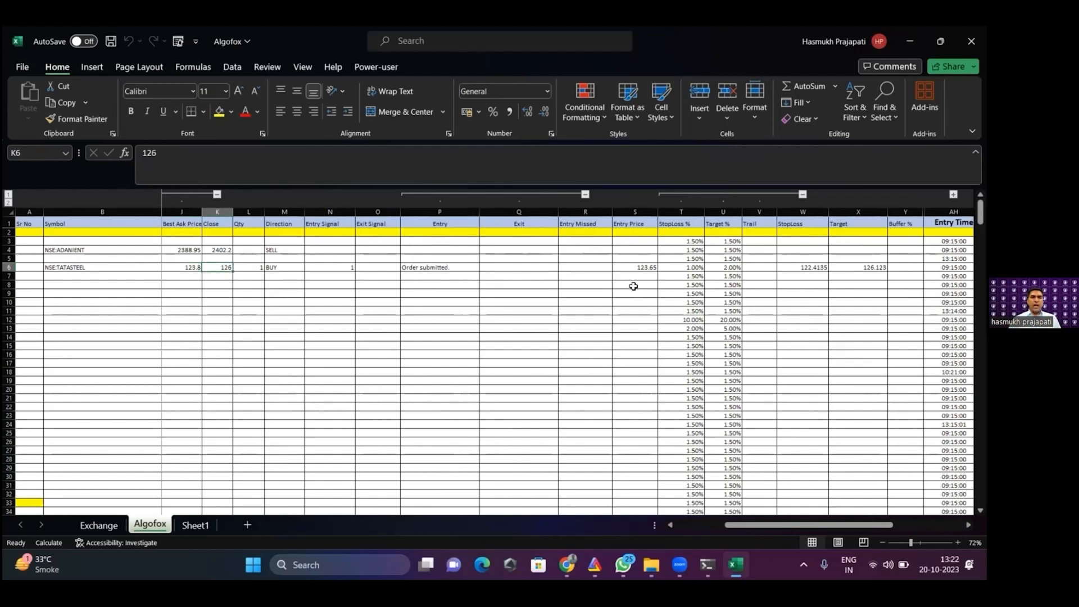
{"action": "left_click", "coordinate": [857, 267]}
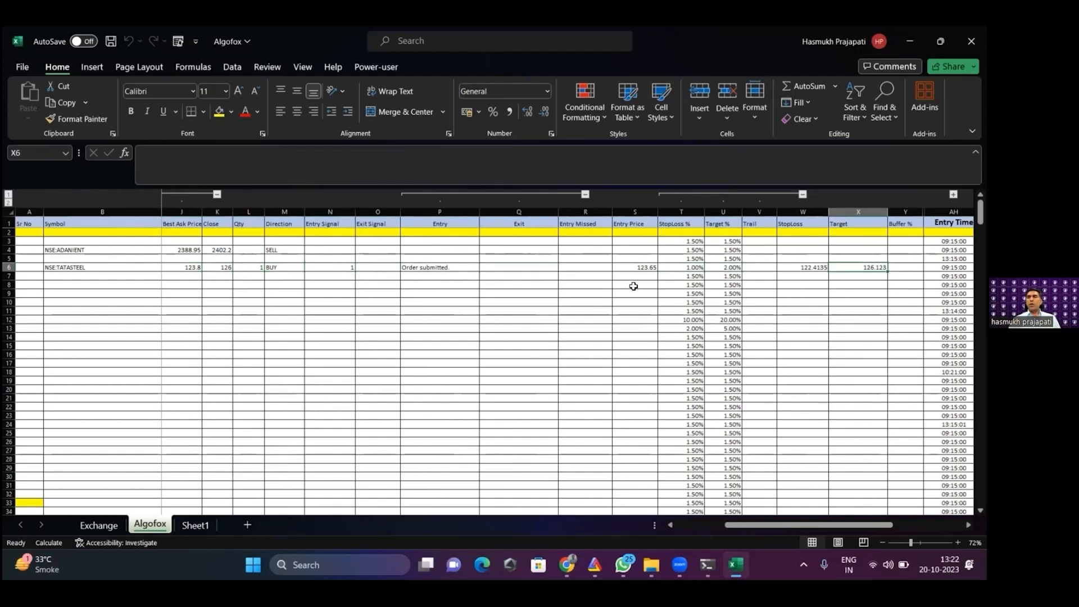
{"action": "scroll", "scroll_direction": "right", "scroll_amount": 3}
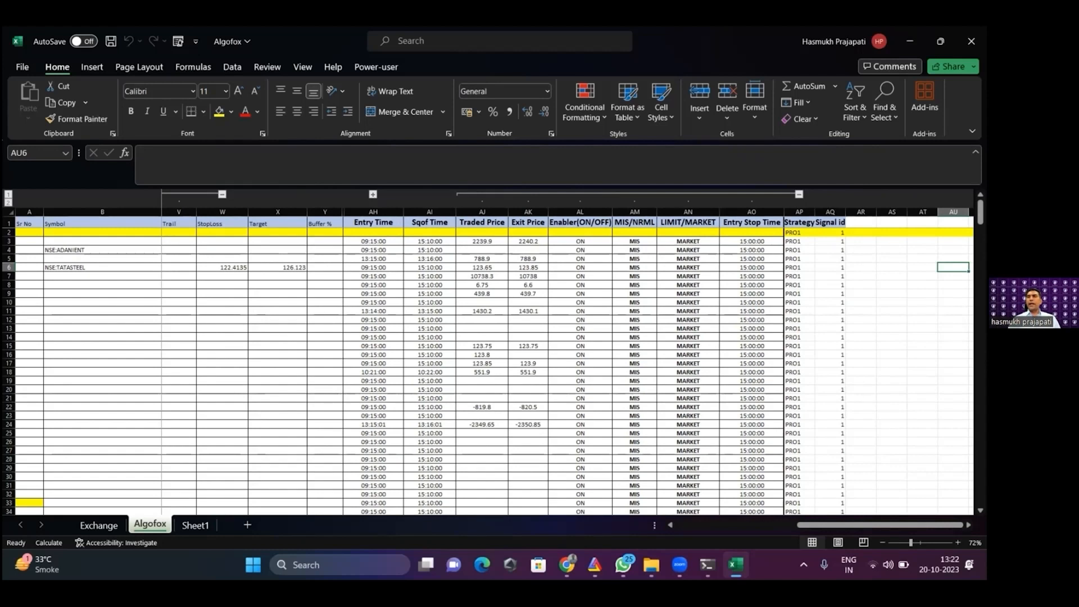
Compute 5 points over 123 as 4.07% in a scratch cell, then return to TATASTEEL's stop-loss percentage
{"action": "left_click", "coordinate": [890, 268]}
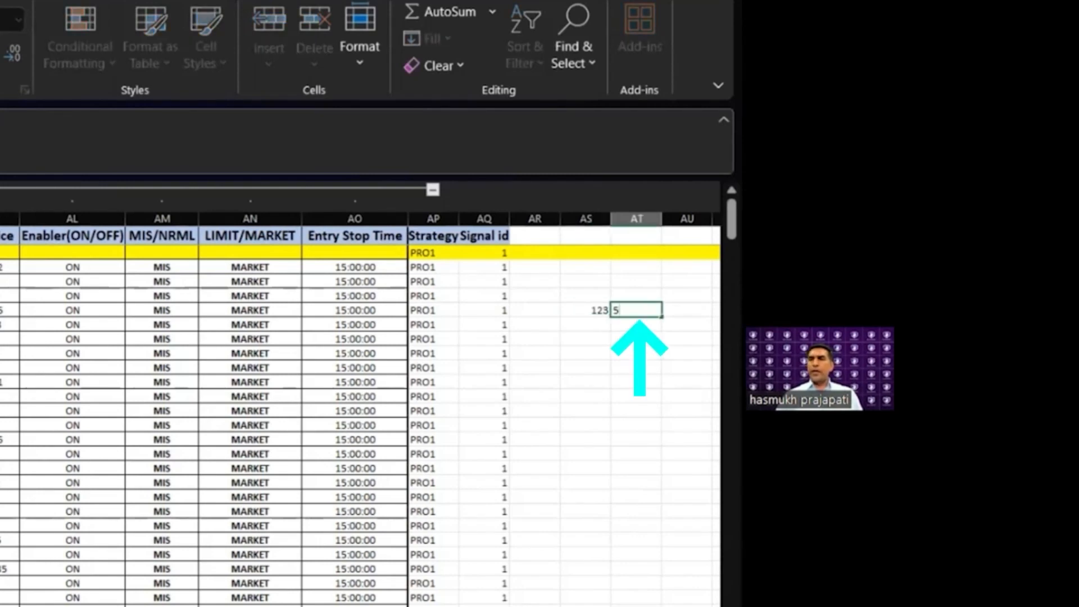
{"action": "key", "text": "Enter"}
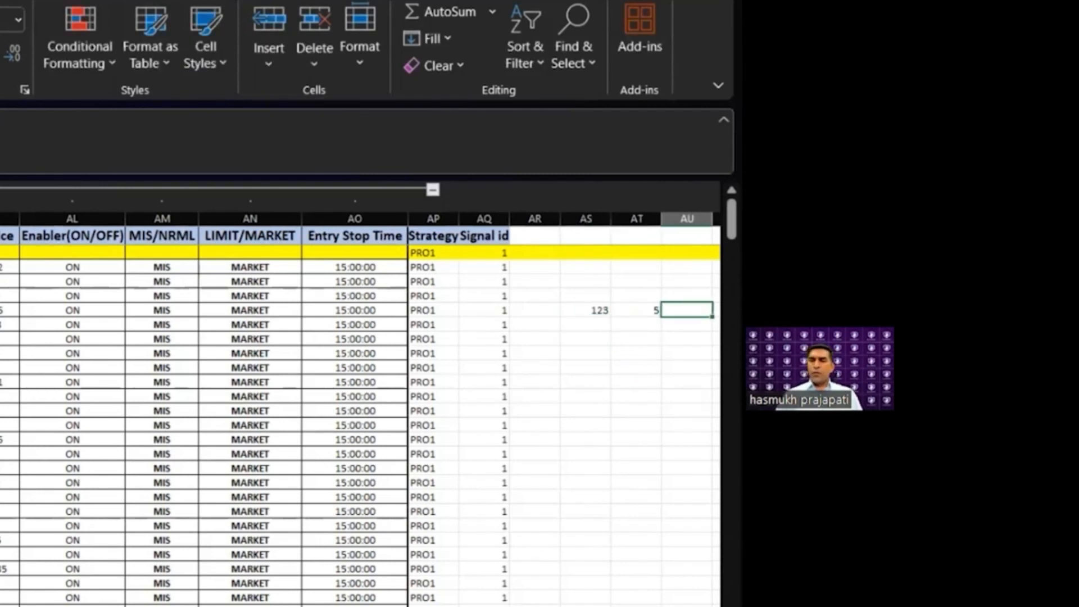
{"action": "type", "text": "=AT6"}
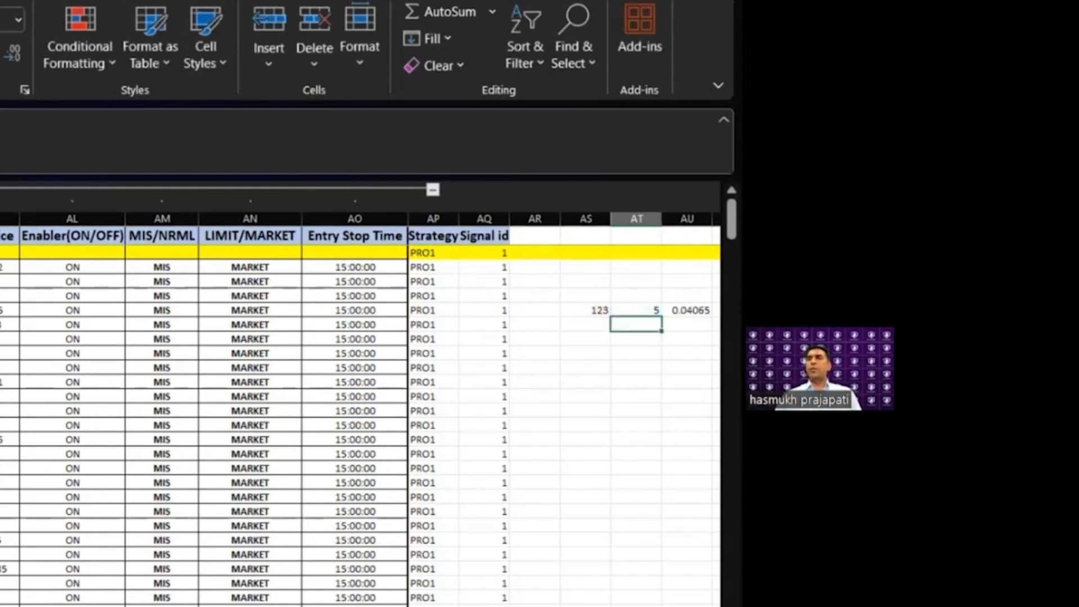
{"action": "left_click", "coordinate": [687, 310]}
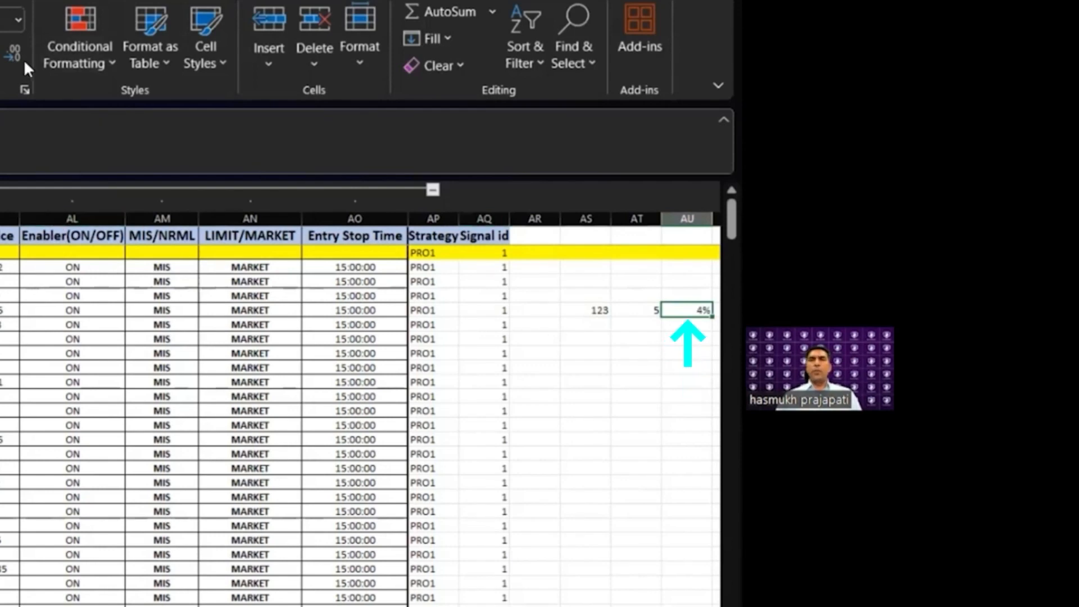
{"action": "type", "text": "4.07%"}
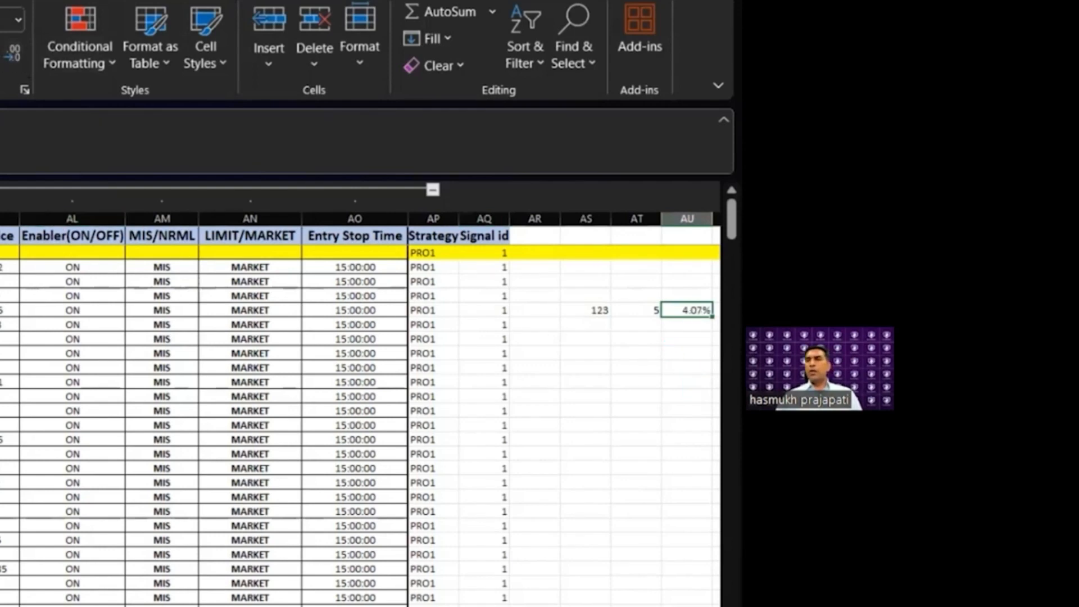
{"action": "left_click", "coordinate": [636, 310]}
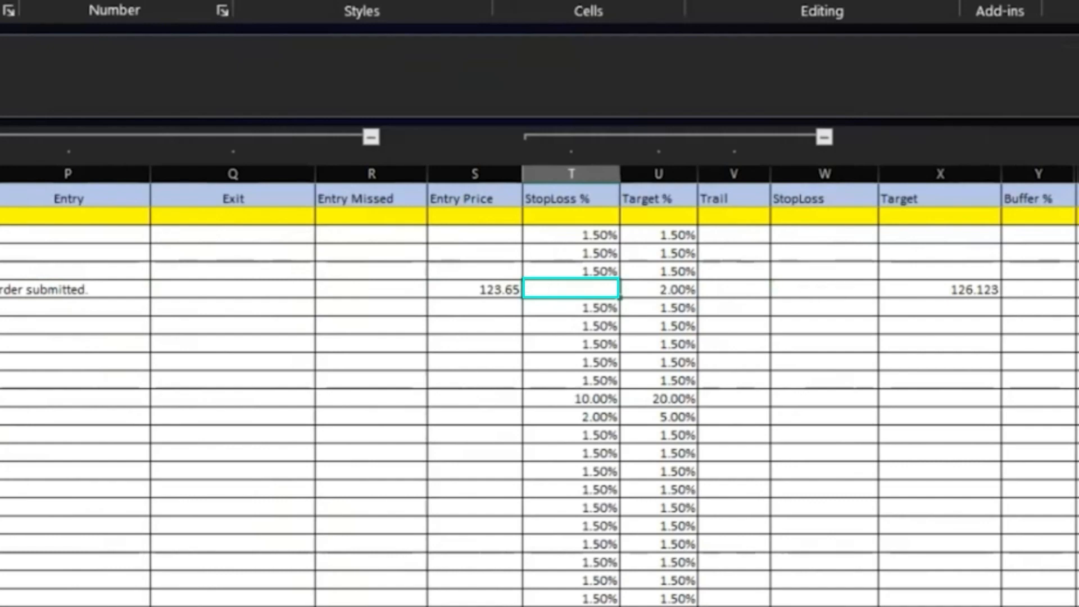
{"action": "type", "text": "="}
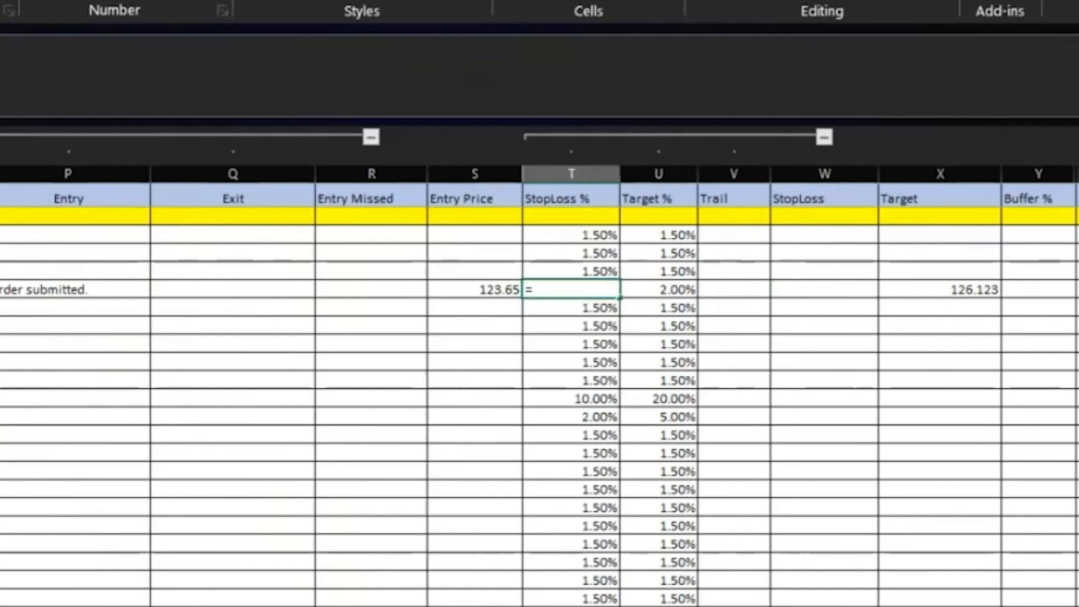
{"action": "scroll", "scroll_direction": "right", "scroll_amount": 3}
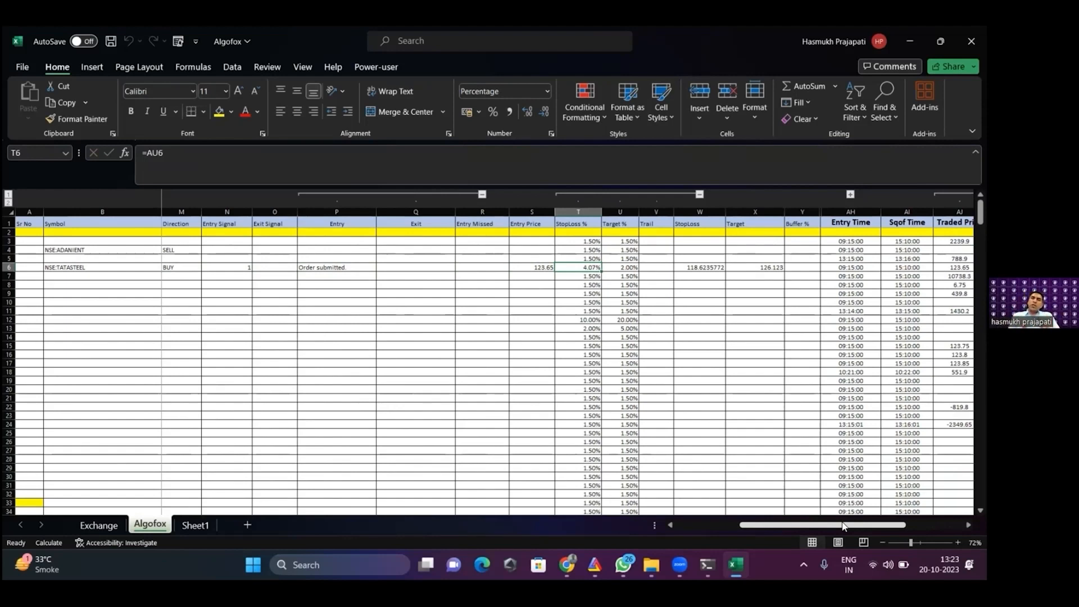
{"action": "scroll", "scroll_direction": "right", "scroll_amount": 3}
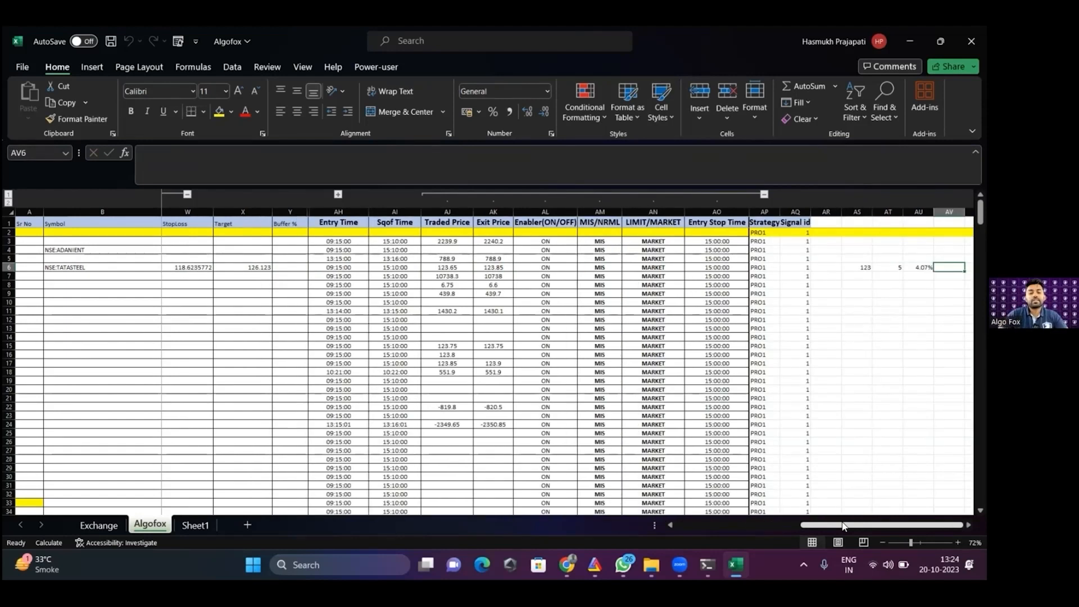
{"action": "left_click", "coordinate": [918, 268]}
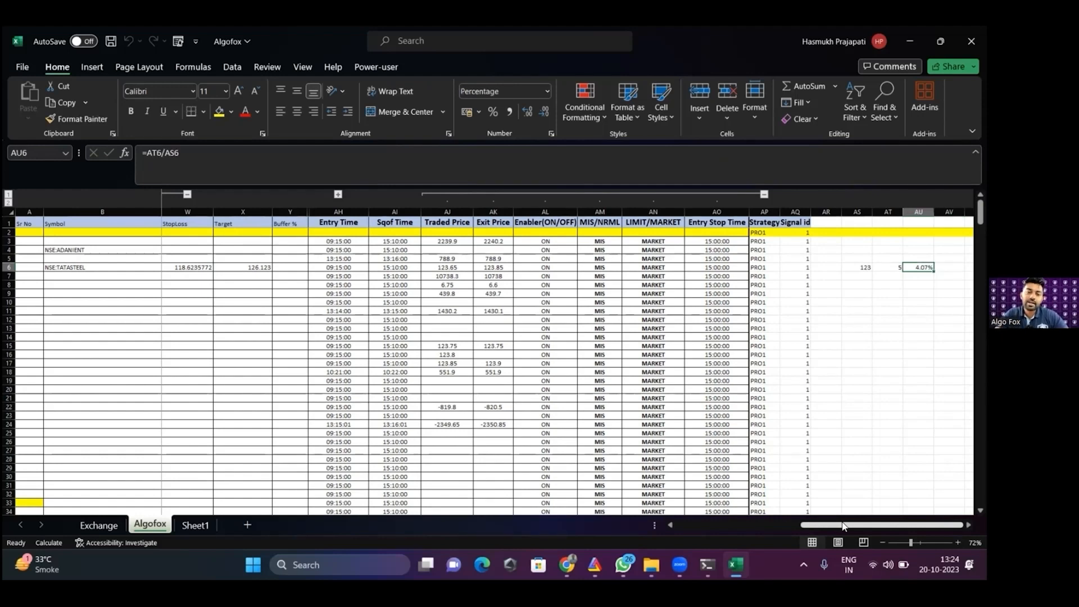
{"action": "scroll", "scroll_direction": "left", "scroll_amount": 3}
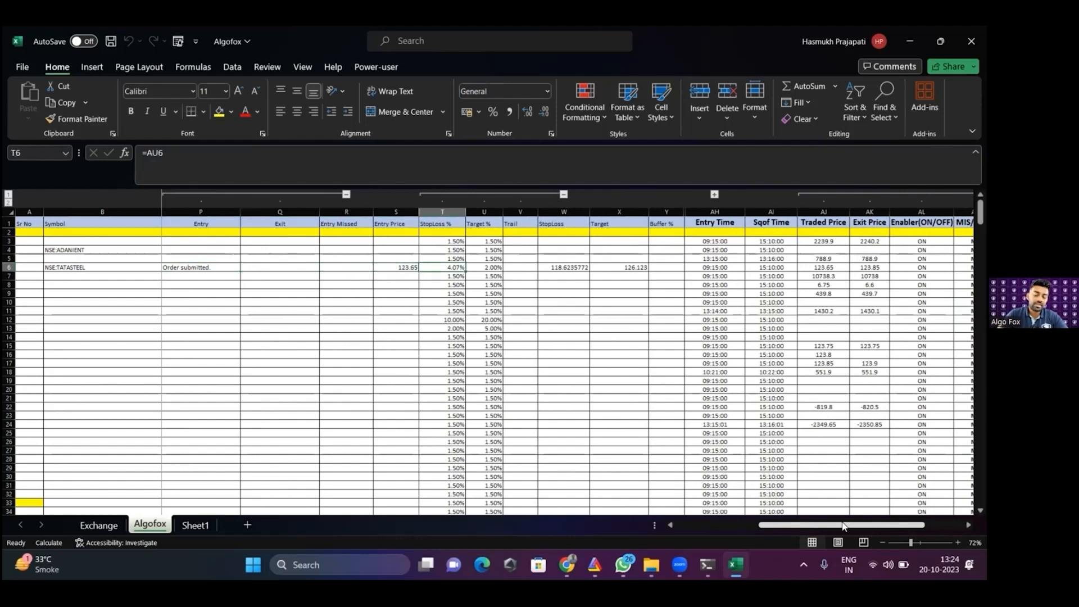
{"action": "left_click", "coordinate": [442, 276]}
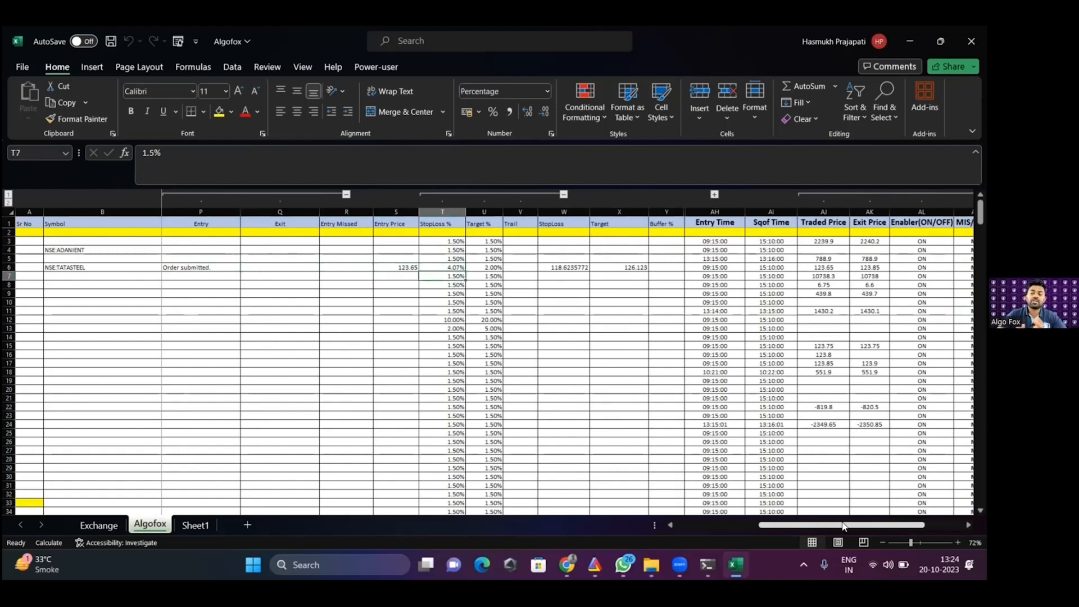
{"action": "left_click", "coordinate": [442, 267]}
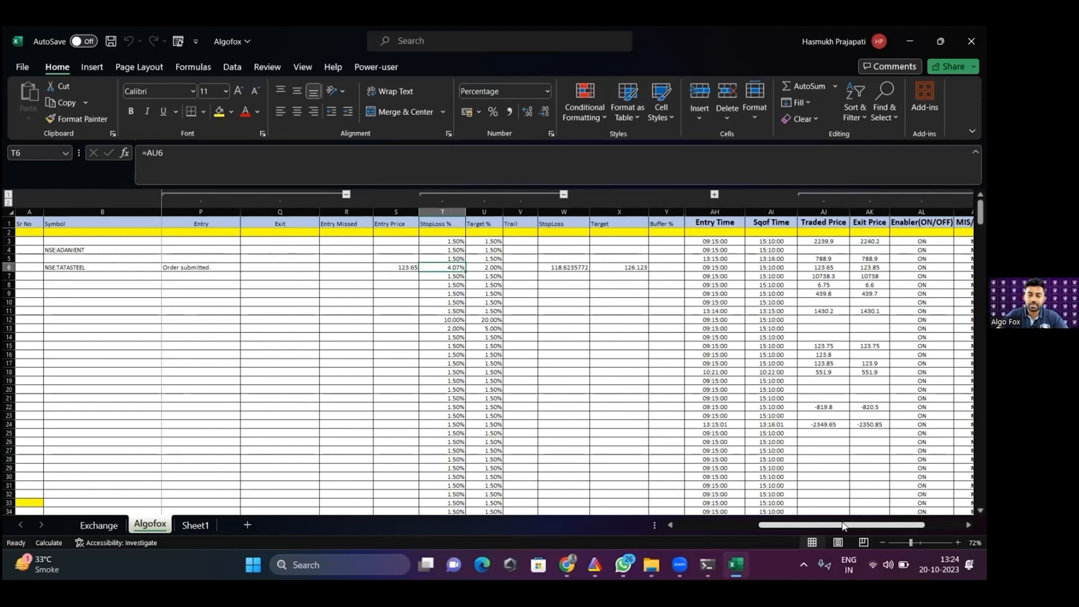
{"action": "left_click", "coordinate": [200, 267]}
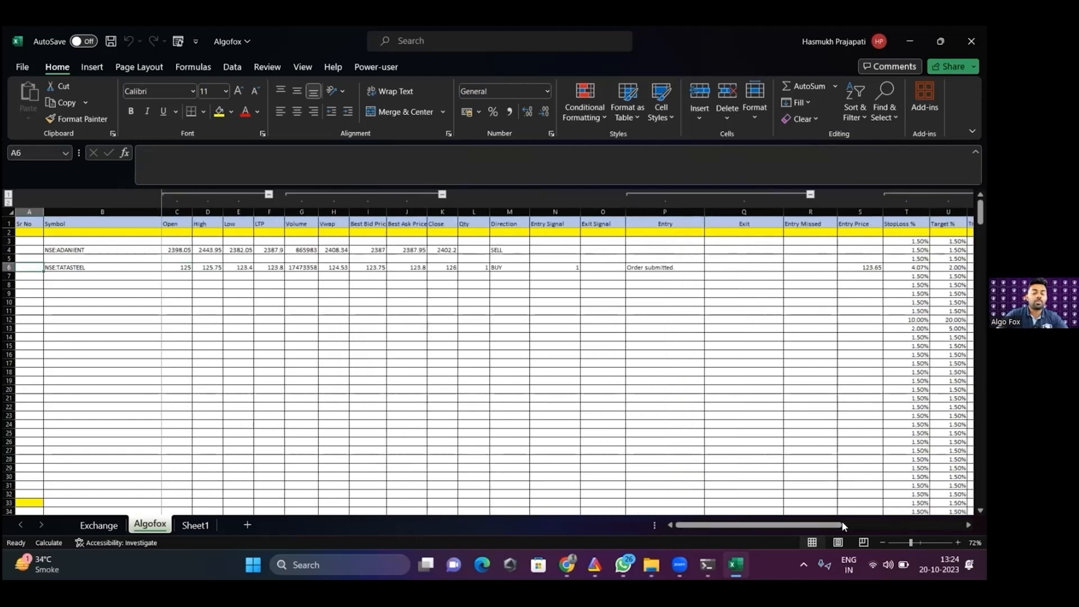
{"action": "left_click", "coordinate": [102, 275]}
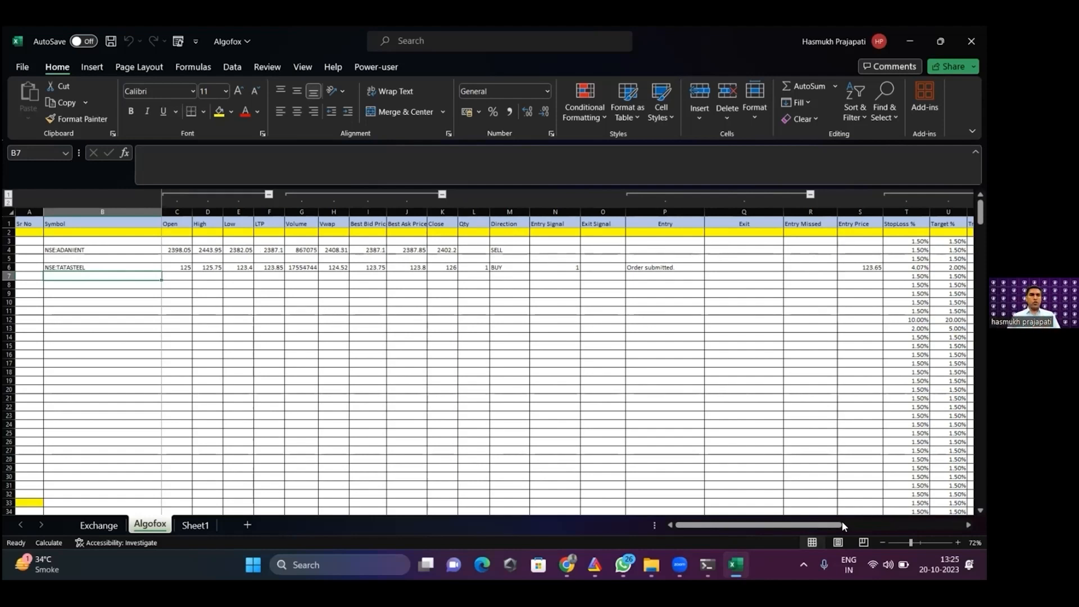
Enter NFO:TATASTEEL23OCTFUT below the cash TATASTEEL row so its live quotes fill in
{"action": "left_click", "coordinate": [102, 267]}
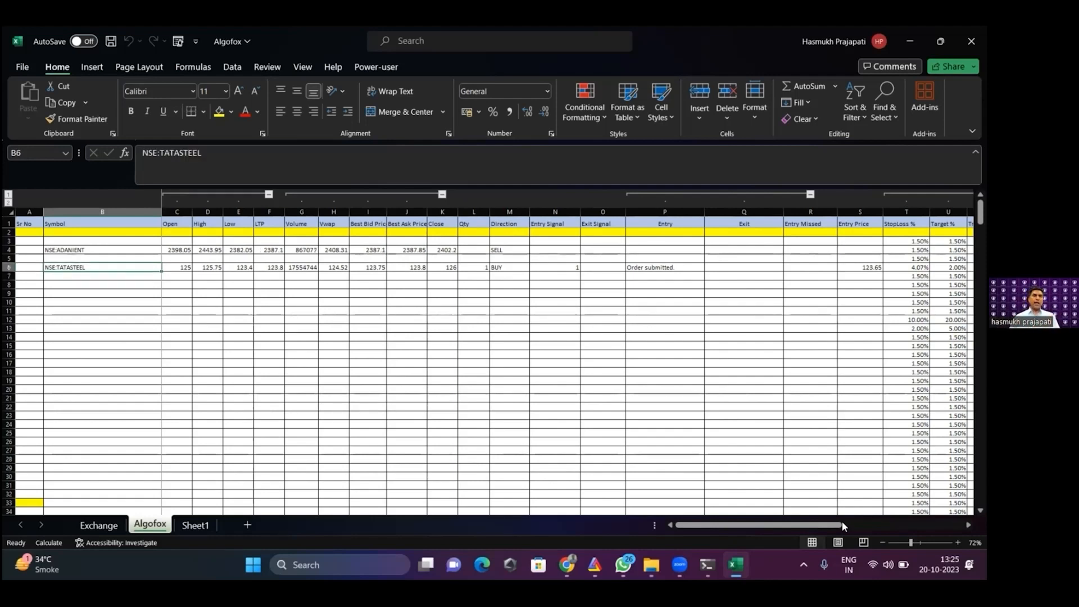
{"action": "type", "text": "NFO"}
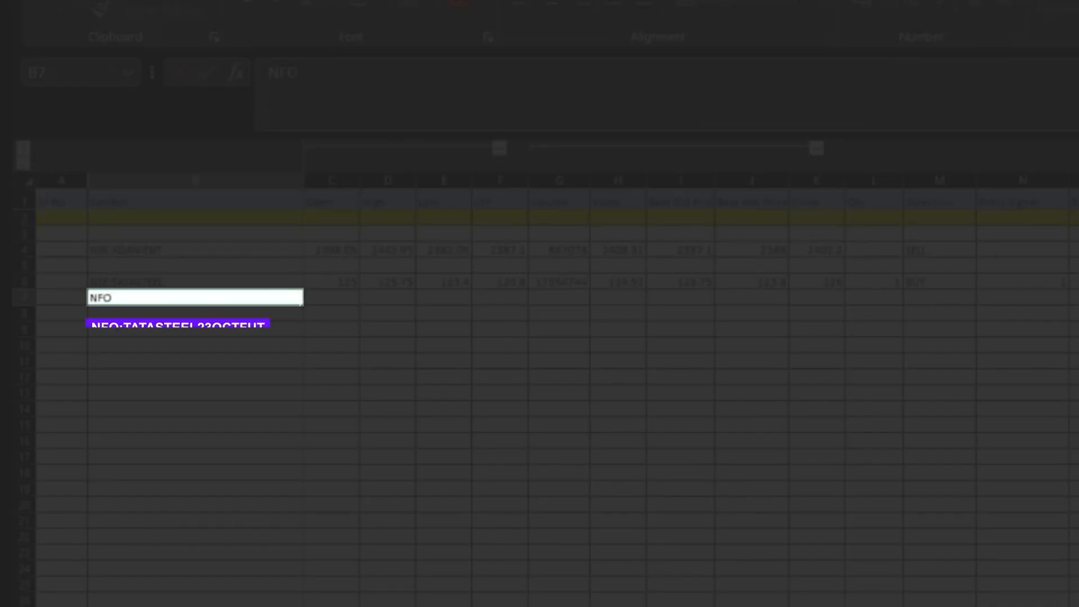
{"action": "type", "text": "TATA"}
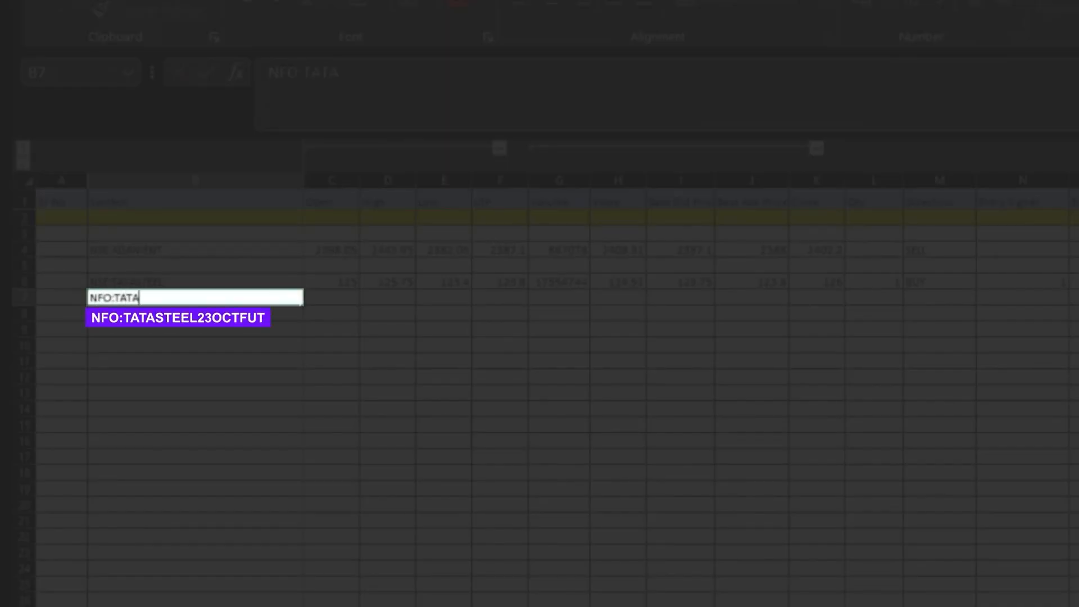
{"action": "type", "text": "STEEL23"}
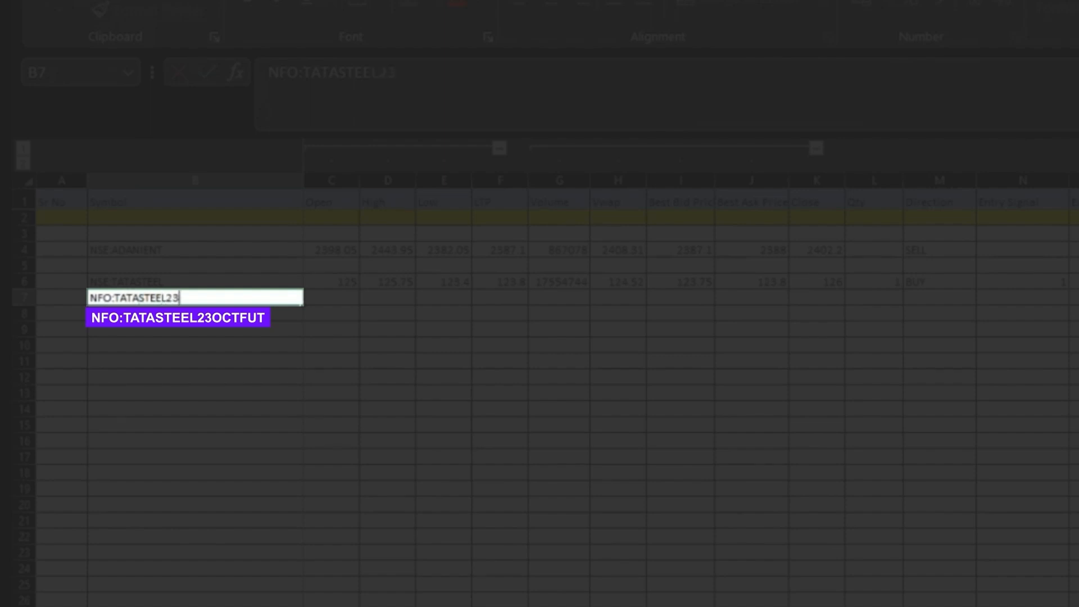
{"action": "type", "text": "OC"}
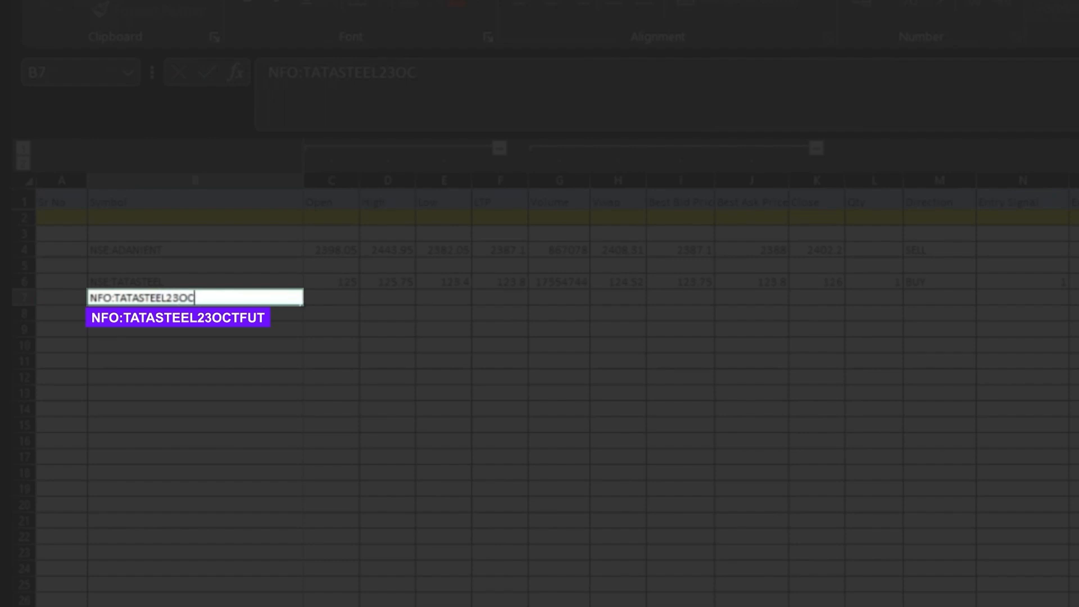
{"action": "type", "text": "FUT"}
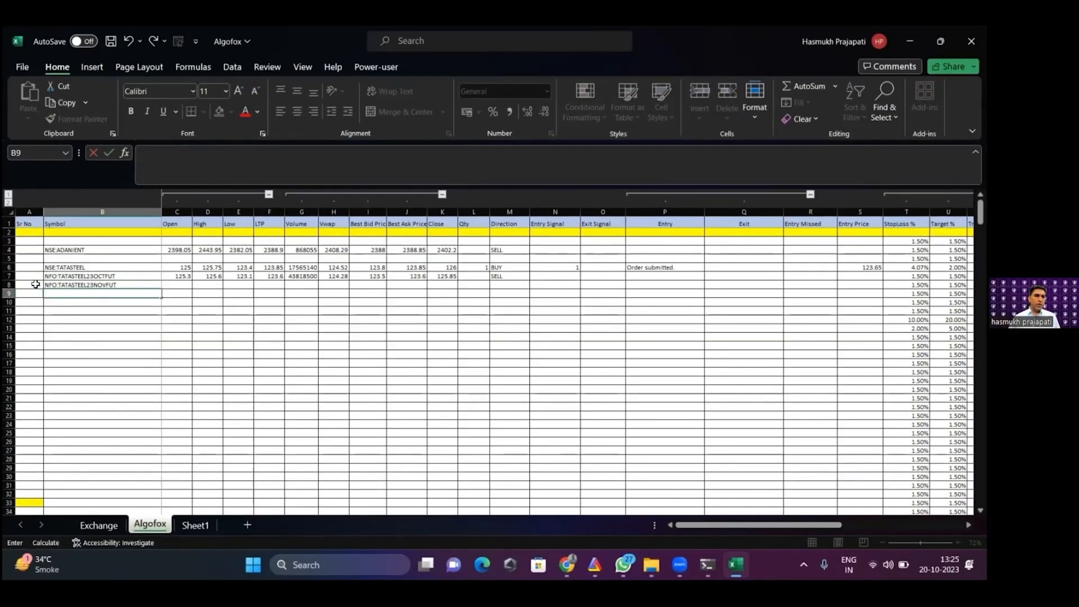
{"action": "mouse_move", "coordinate": [247, 511]}
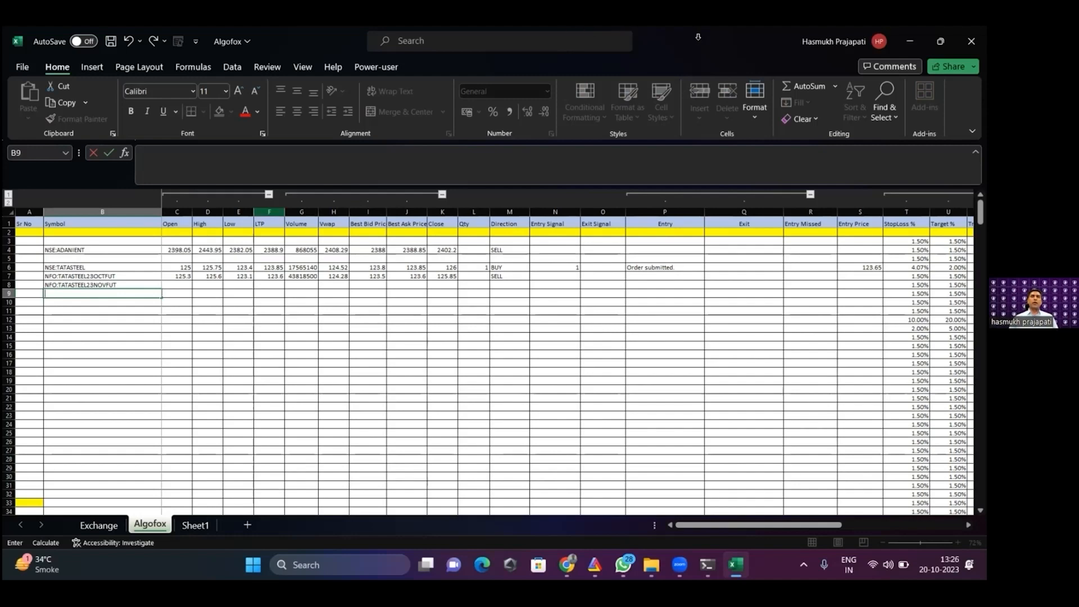
{"action": "mouse_move", "coordinate": [123, 276]}
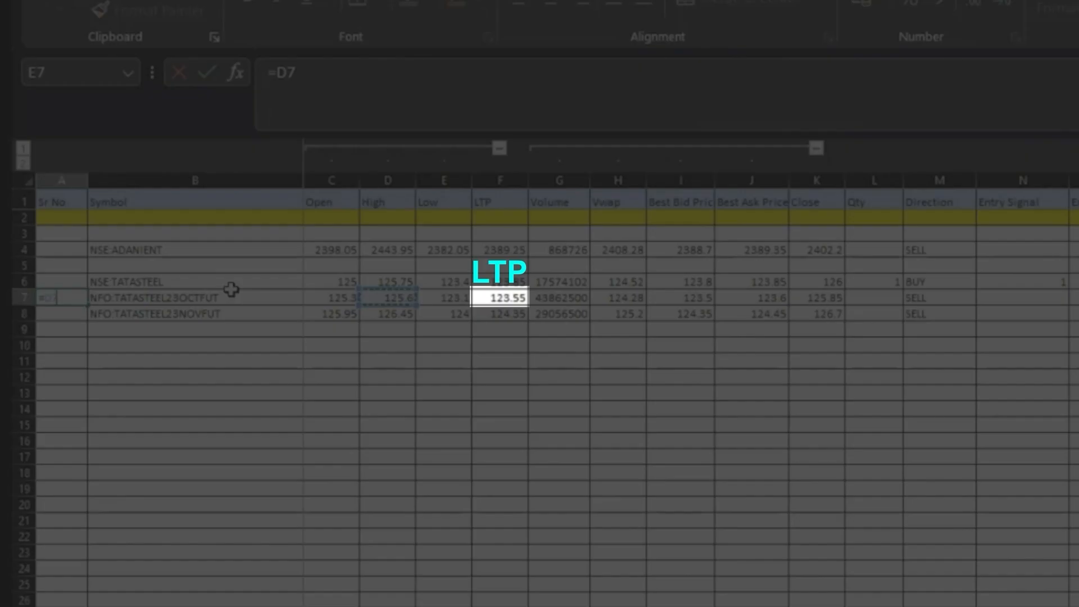
Enter =F7-F6 as October premium and =F8-F7 as November premium, giving -0.25 and 0.8
{"action": "left_click", "coordinate": [499, 297]}
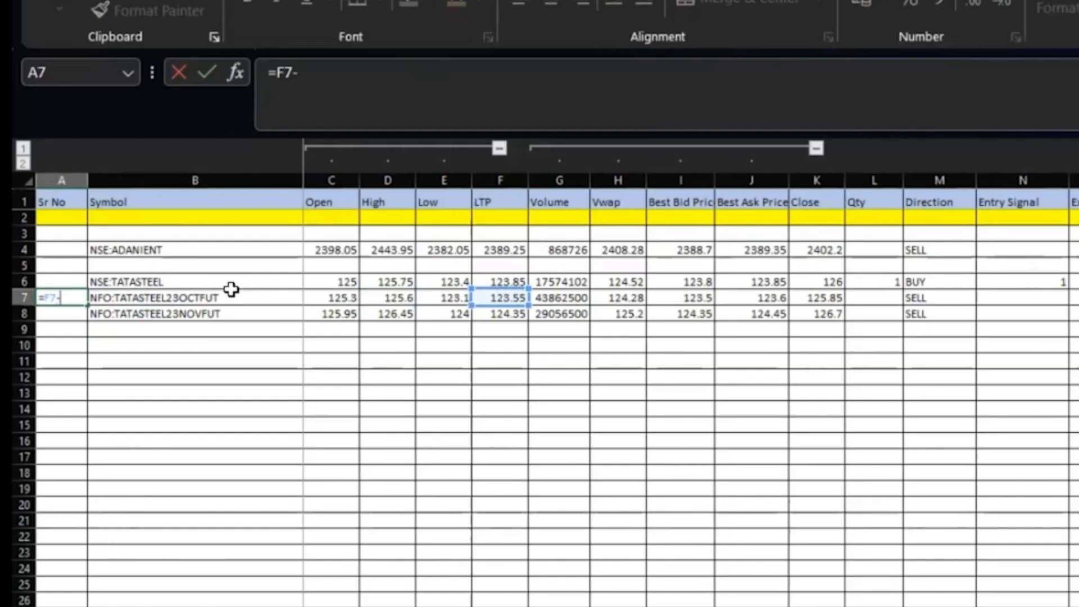
{"action": "left_click", "coordinate": [500, 281]}
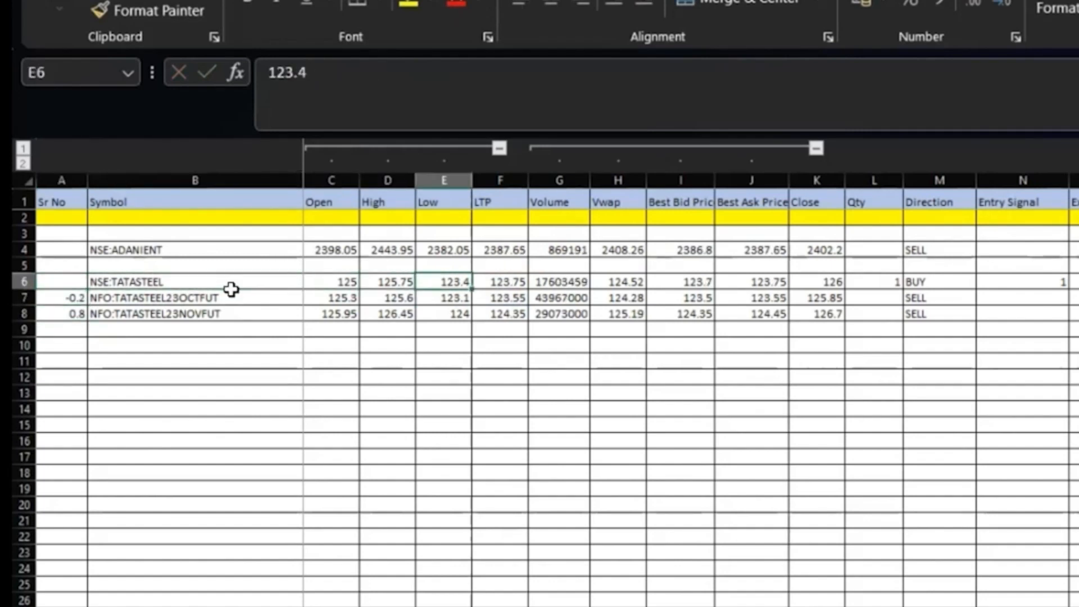
{"action": "left_click", "coordinate": [500, 281]}
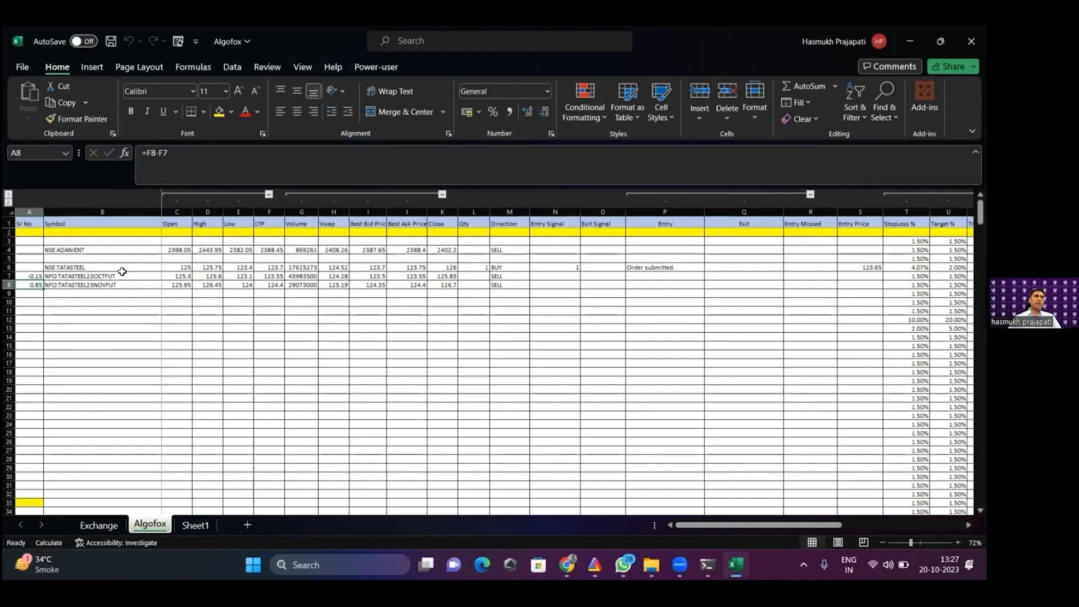
{"action": "left_click", "coordinate": [268, 284]}
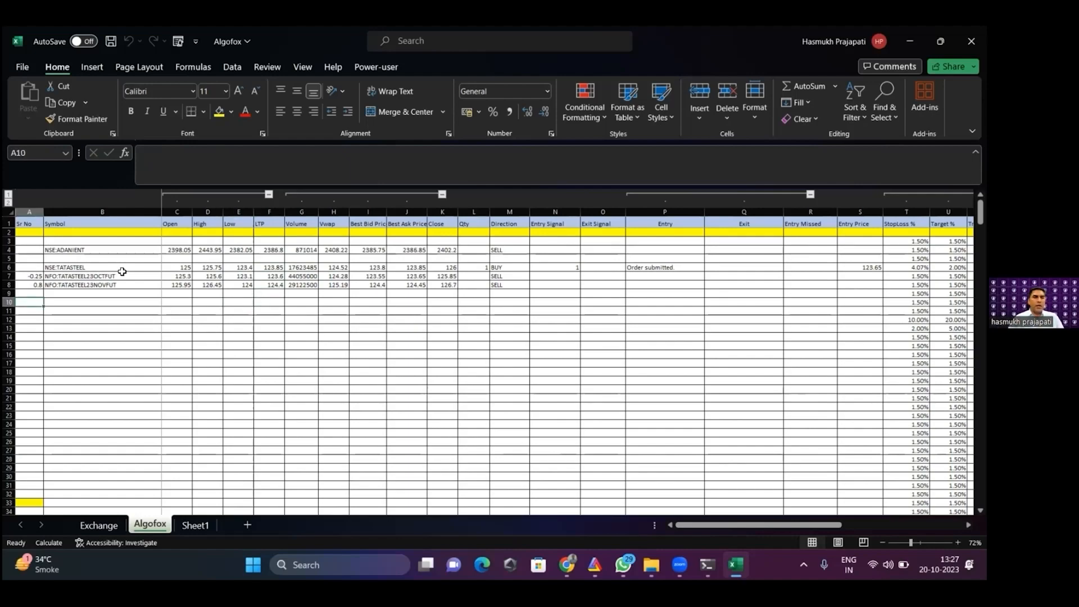
Enter NFO:BANKNIFTY23OCTFUT in row 10, copy it to row 11 and edit the month code
{"action": "type", "text": "NFO"}
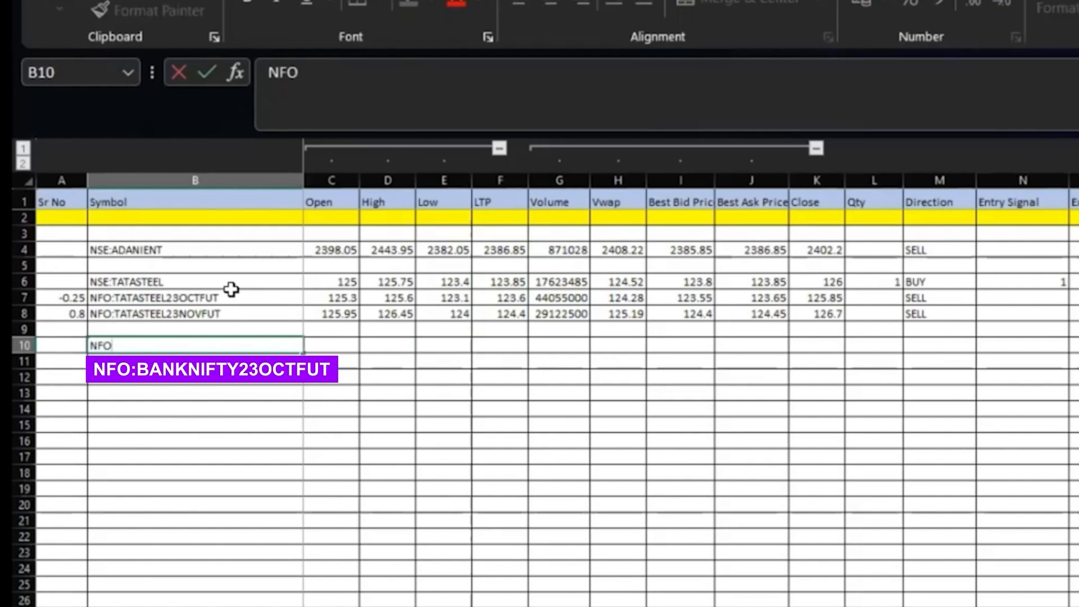
{"action": "type", "text": ":BANKN"}
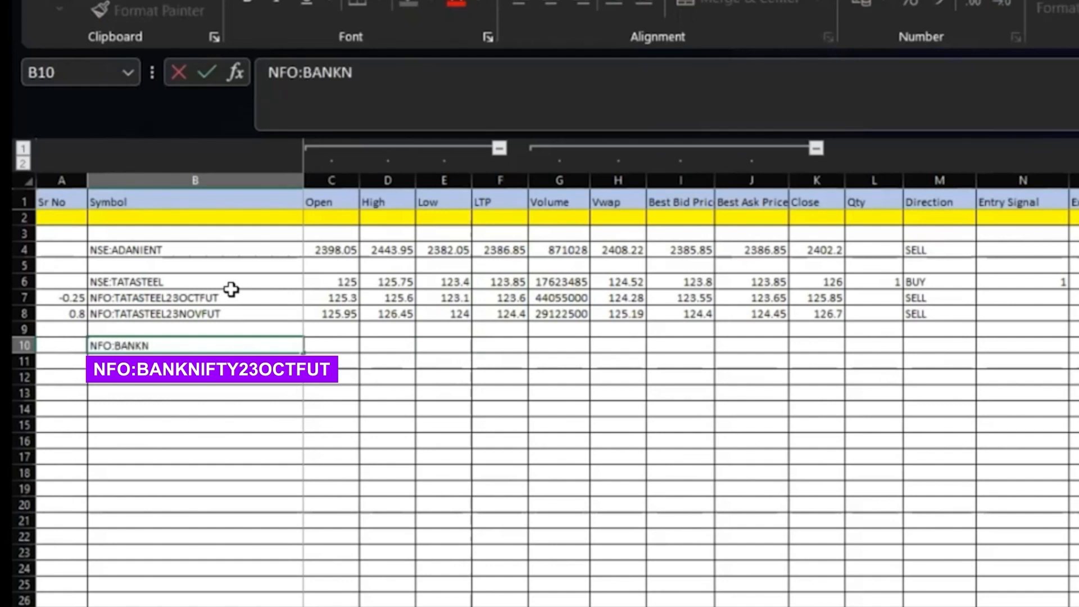
{"action": "type", "text": "IFTY23OCTFUT"}
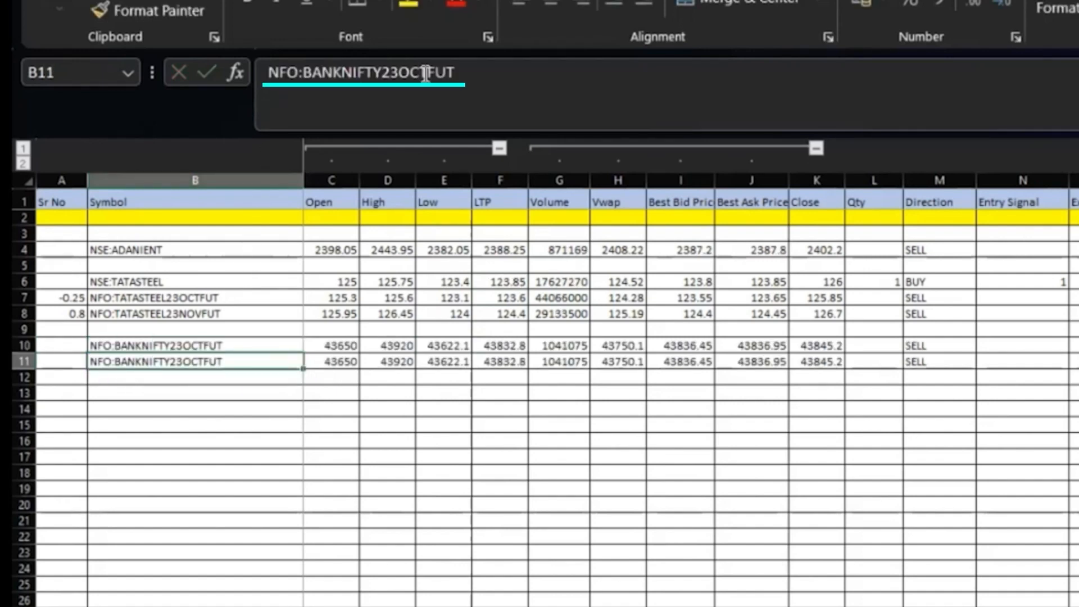
{"action": "key", "text": "Backspace"}
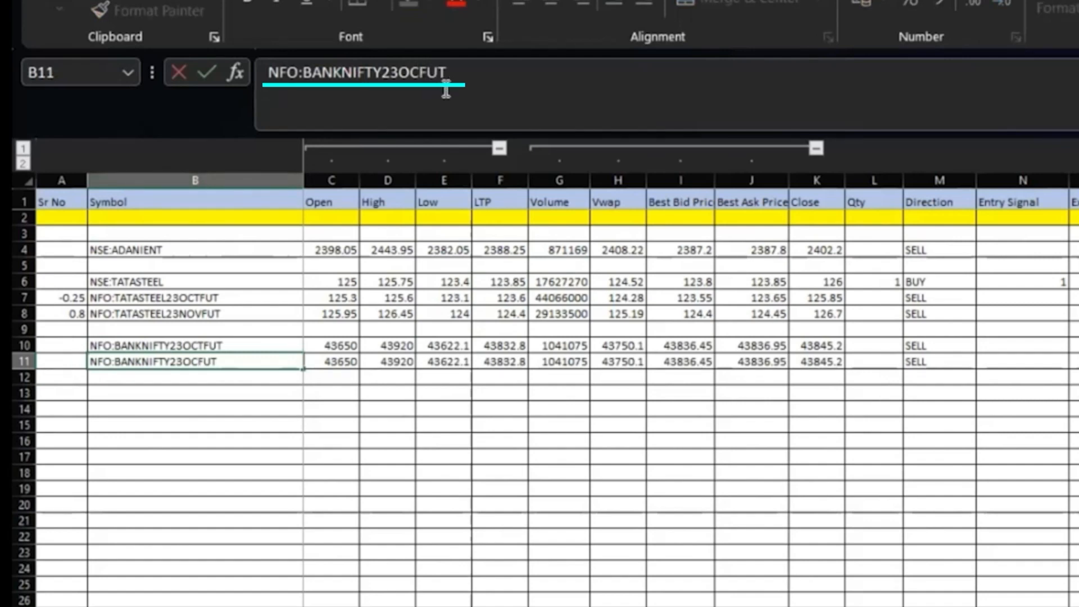